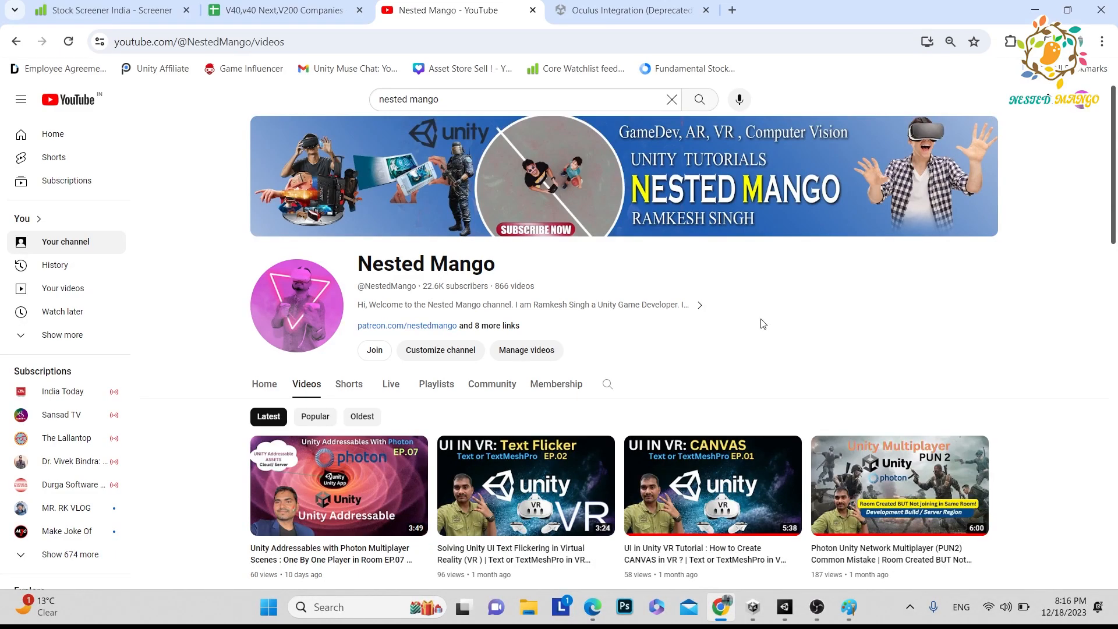
{"action": "mouse_move", "coordinate": [701, 269]}
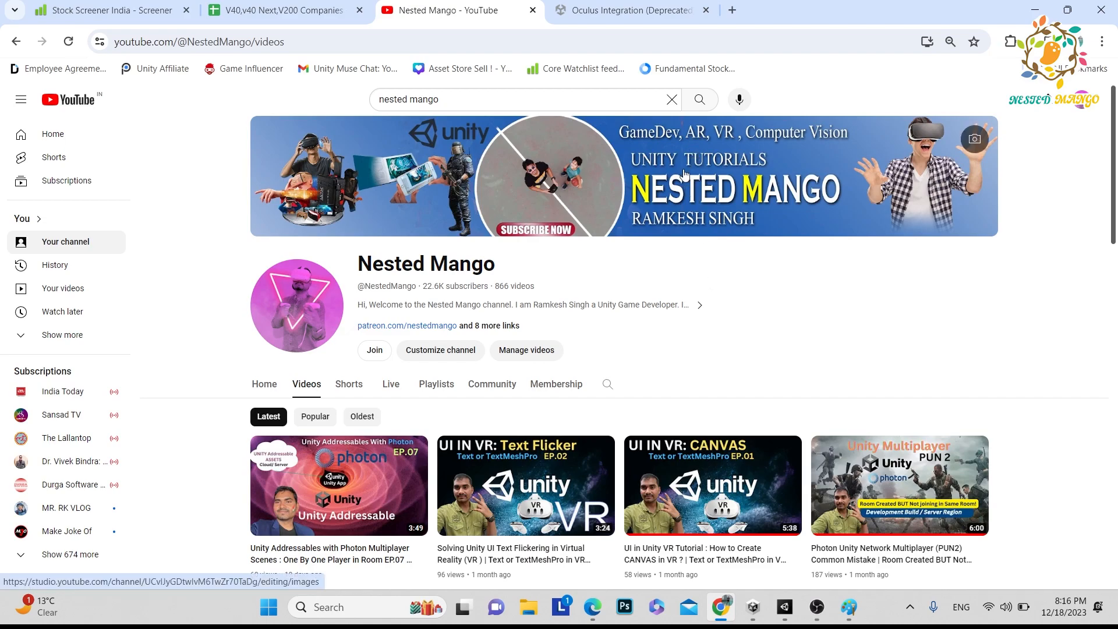
Step: Bring the Paint 'VR 2 SDK' diagram comparing OpenXR and Meta XR to the front
{"action": "left_click", "coordinate": [847, 607]}
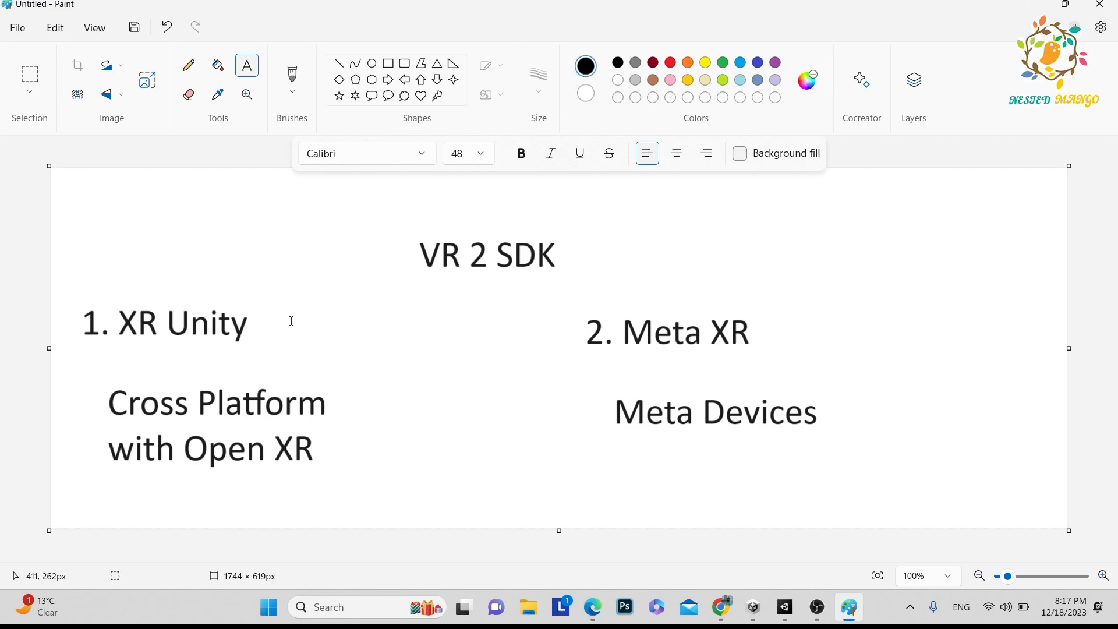
{"action": "left_click", "coordinate": [722, 607]}
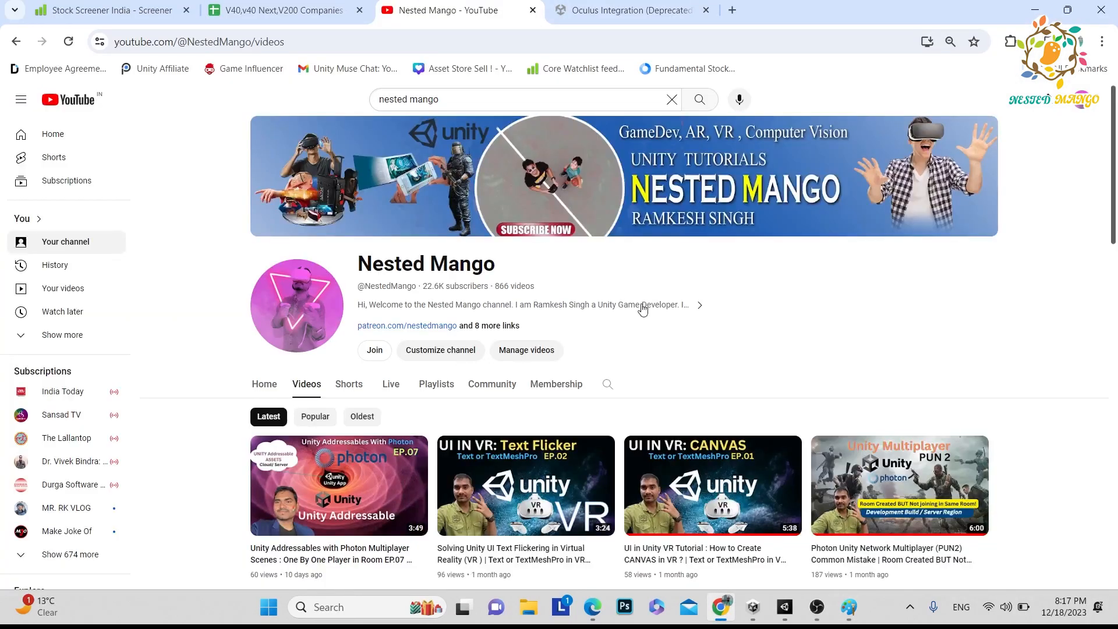
{"action": "left_click", "coordinate": [628, 11]}
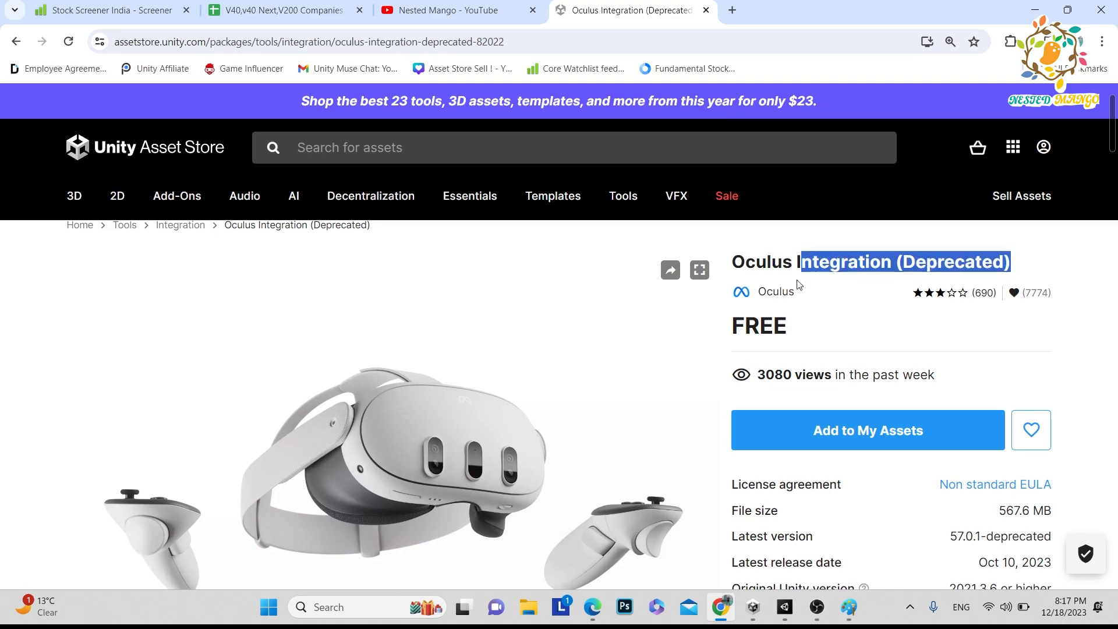
{"action": "mouse_move", "coordinate": [776, 292]}
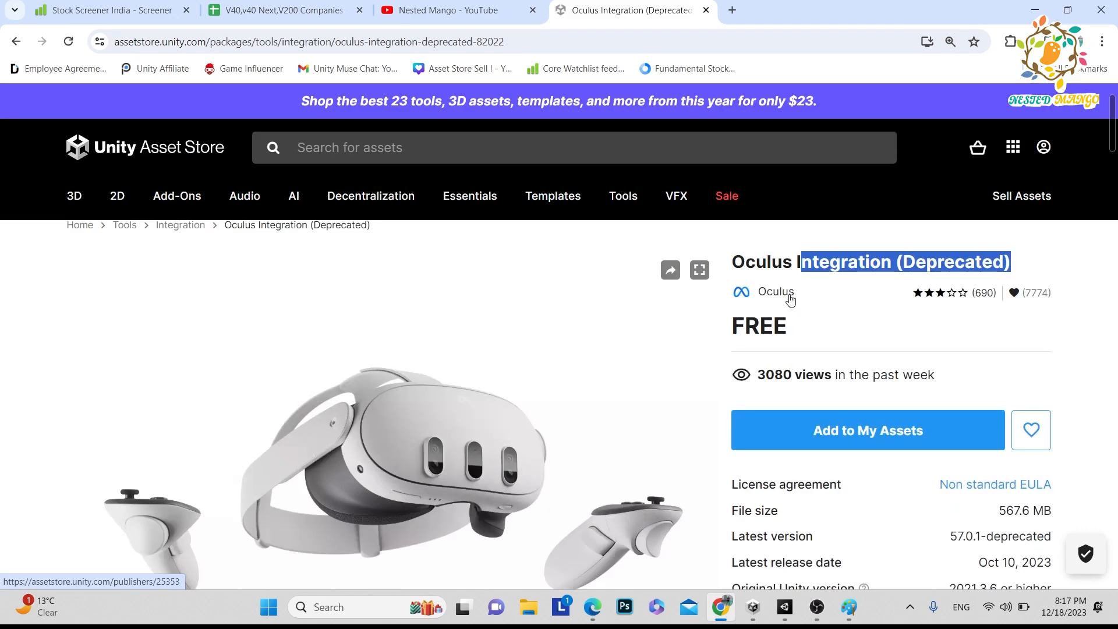
{"action": "mouse_move", "coordinate": [786, 316]}
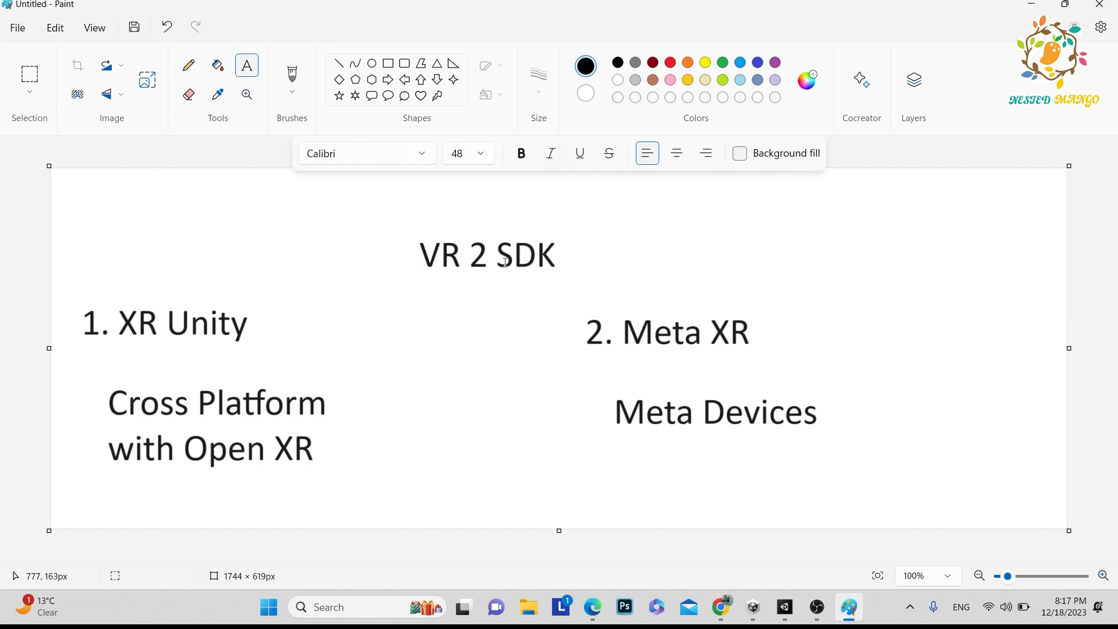
Step: Leave the VR SDK diagram as is and show the Oculus Integration store page
{"action": "left_click_drag", "start_coordinate": [444, 251], "coordinate": [571, 253]}
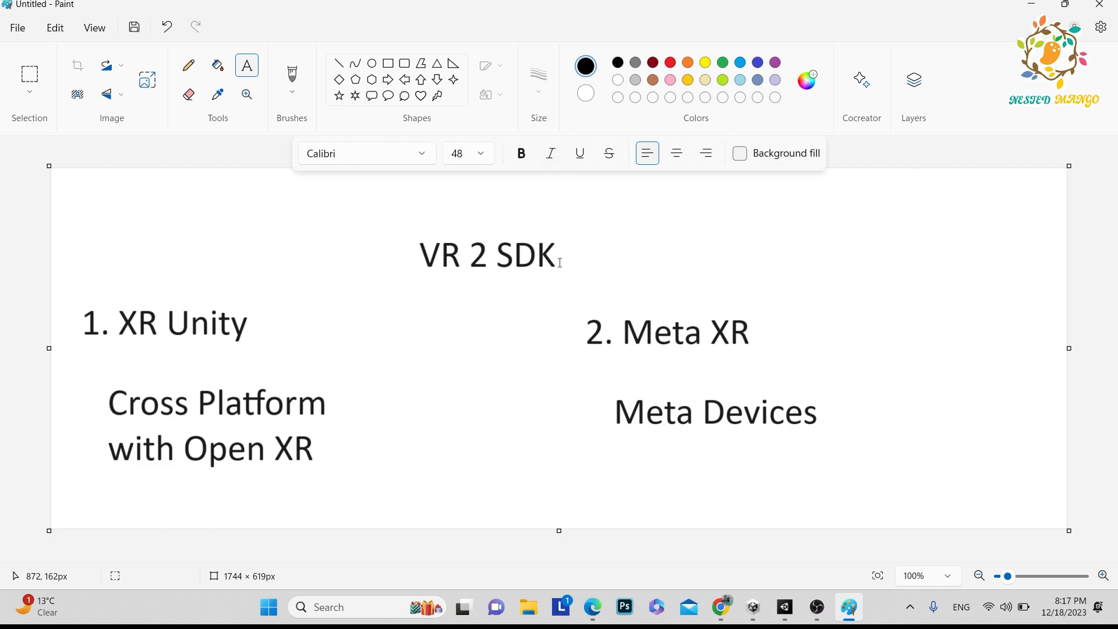
{"action": "left_click", "coordinate": [164, 322]}
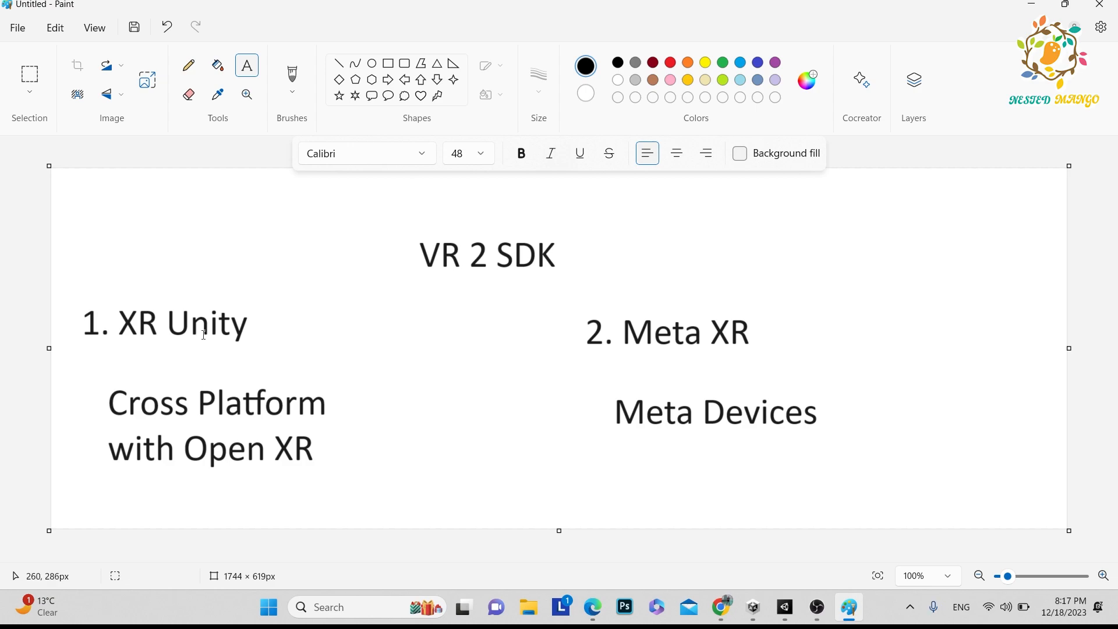
{"action": "mouse_move", "coordinate": [187, 449]}
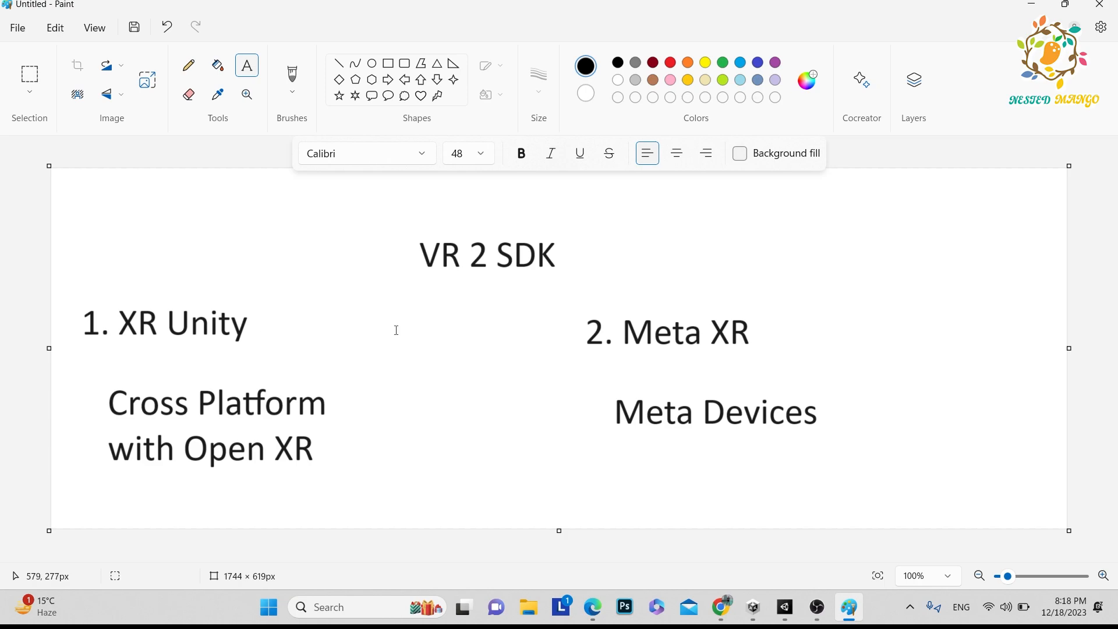
{"action": "mouse_move", "coordinate": [626, 330]}
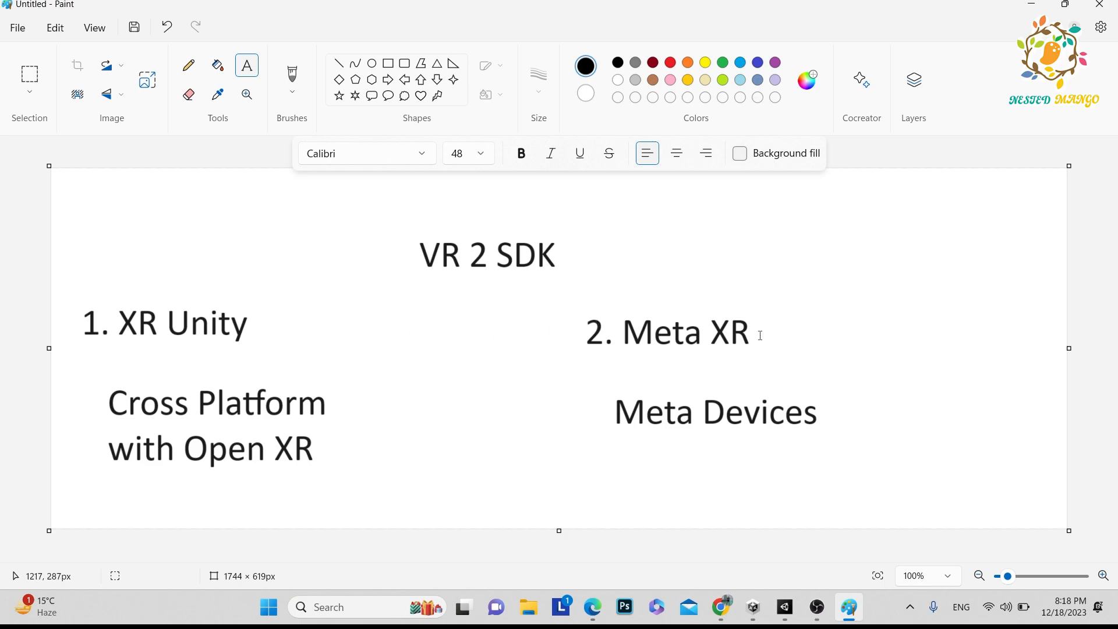
{"action": "left_click", "coordinate": [722, 607]}
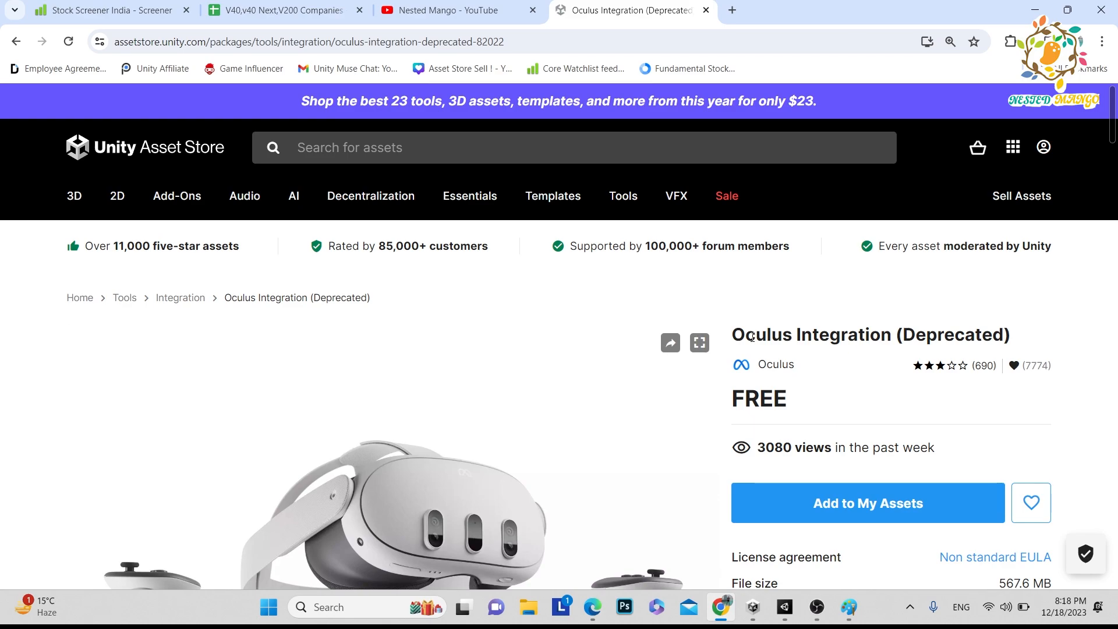
Step: Mark a text area over Meta Devices on the diagram, then return to the YouTube channel videos page
{"action": "left_click", "coordinate": [848, 611]}
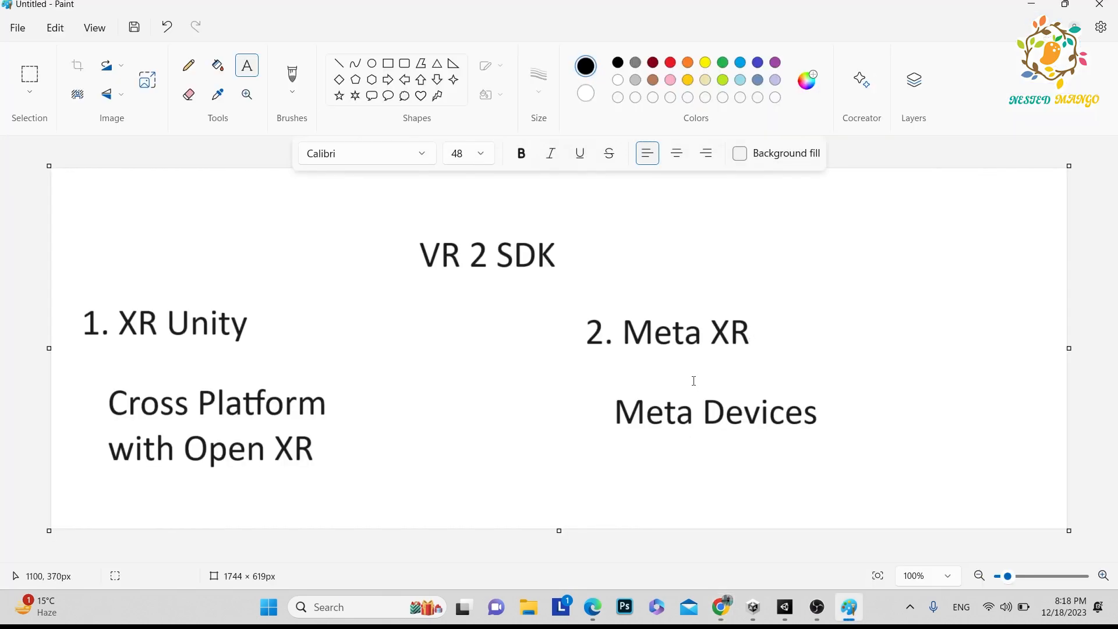
{"action": "left_click_drag", "start_coordinate": [627, 328], "coordinate": [749, 328]}
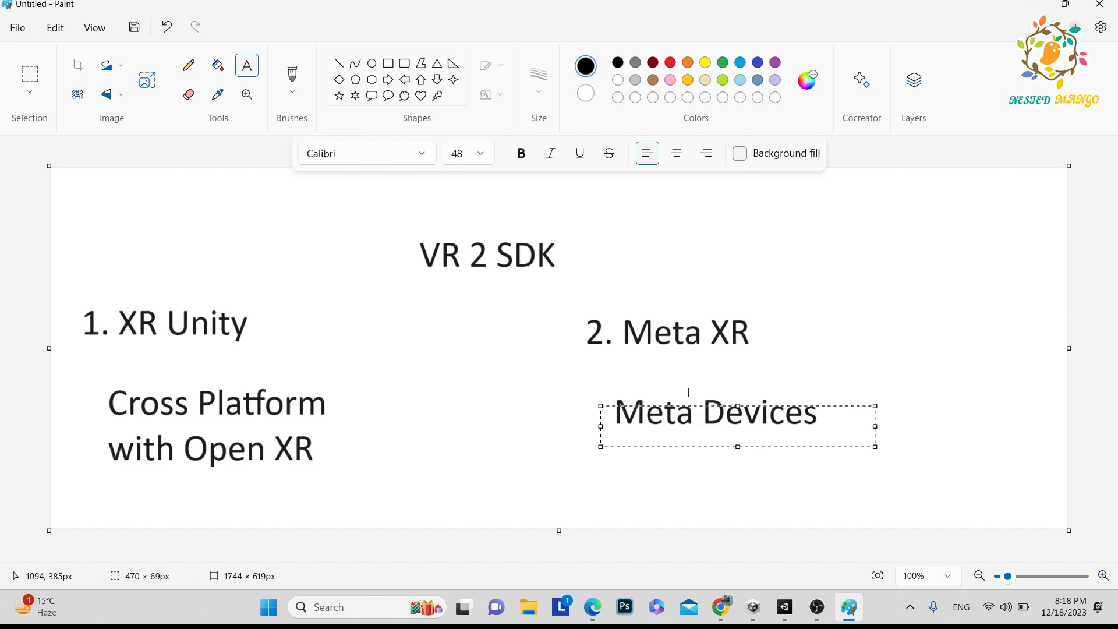
{"action": "mouse_move", "coordinate": [244, 333]}
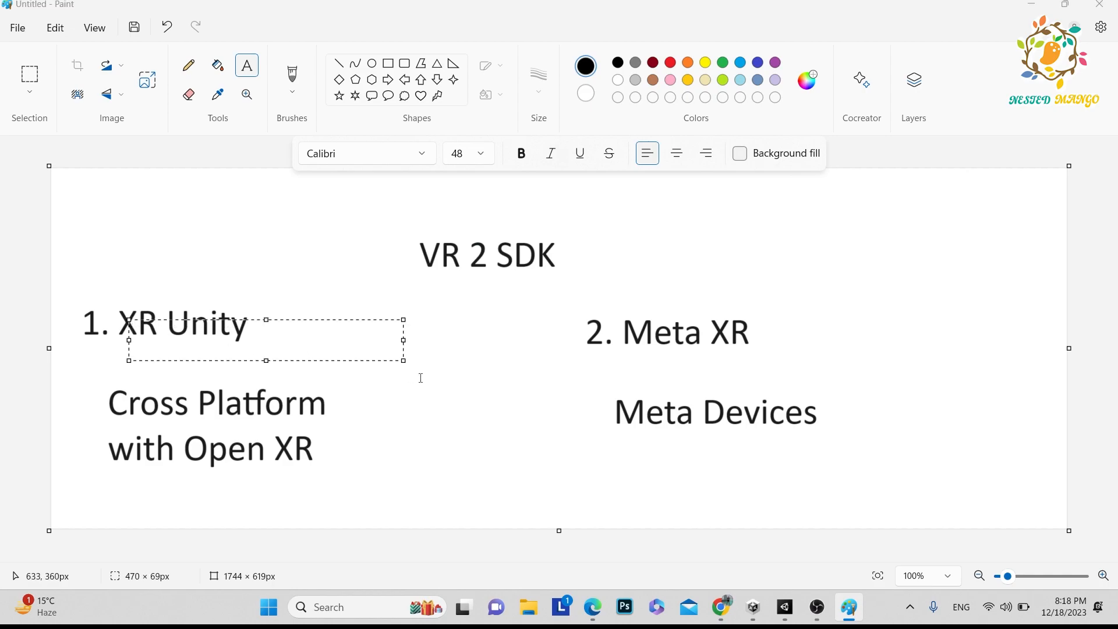
{"action": "left_click", "coordinate": [720, 607]}
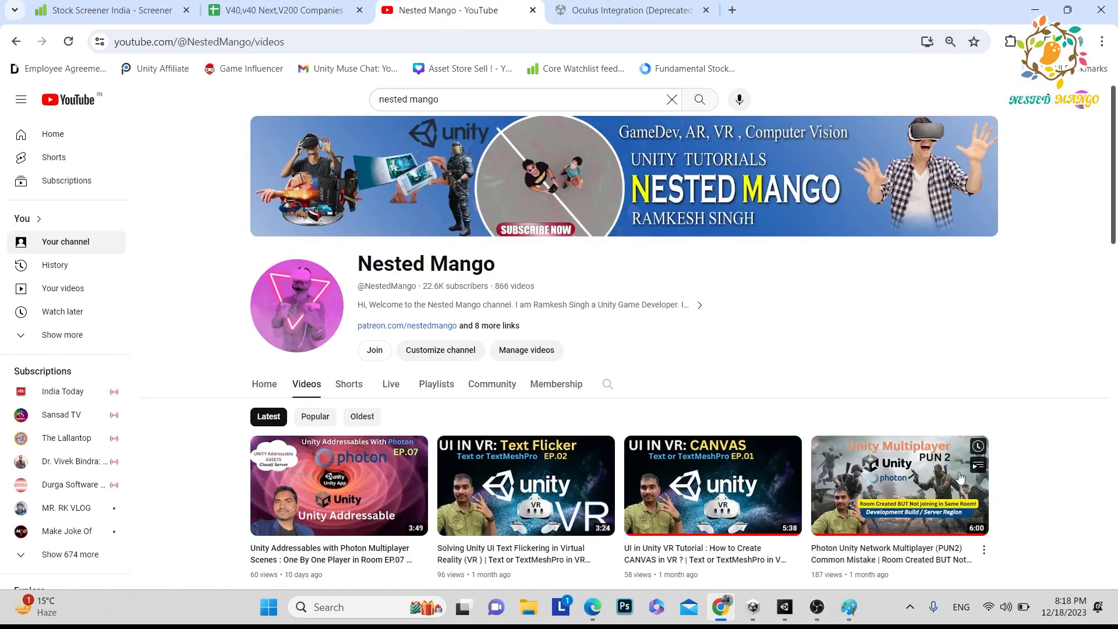
Step: Go via the VR SDK diagram to the Oculus Integration (Deprecated) Asset Store page and scroll its details
{"action": "scroll", "scroll_direction": "down", "scroll_amount": 3}
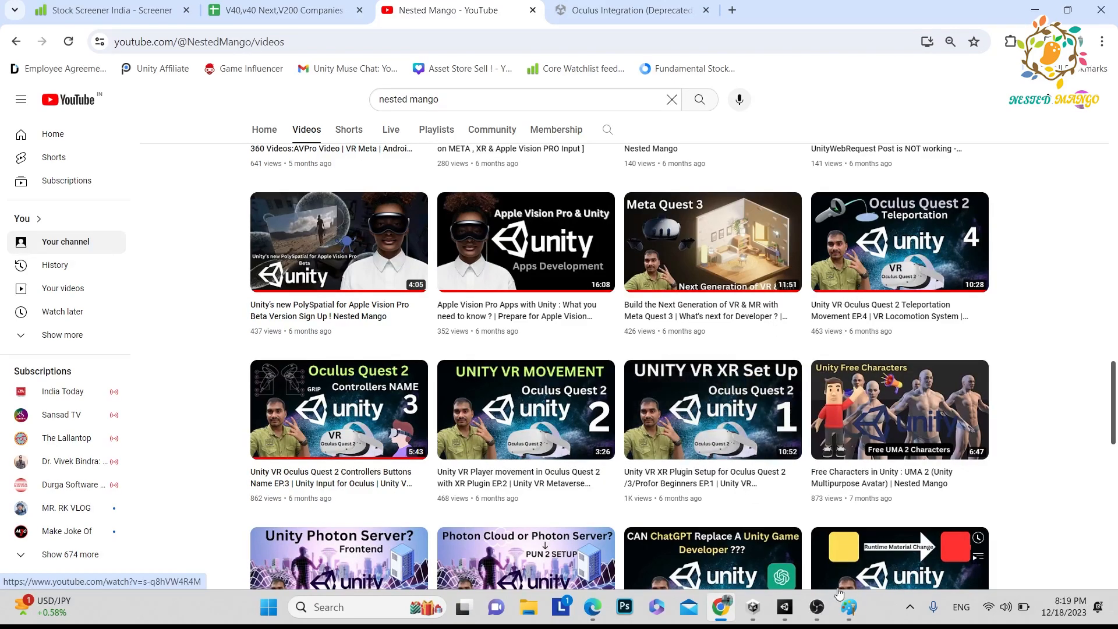
{"action": "left_click", "coordinate": [847, 607]}
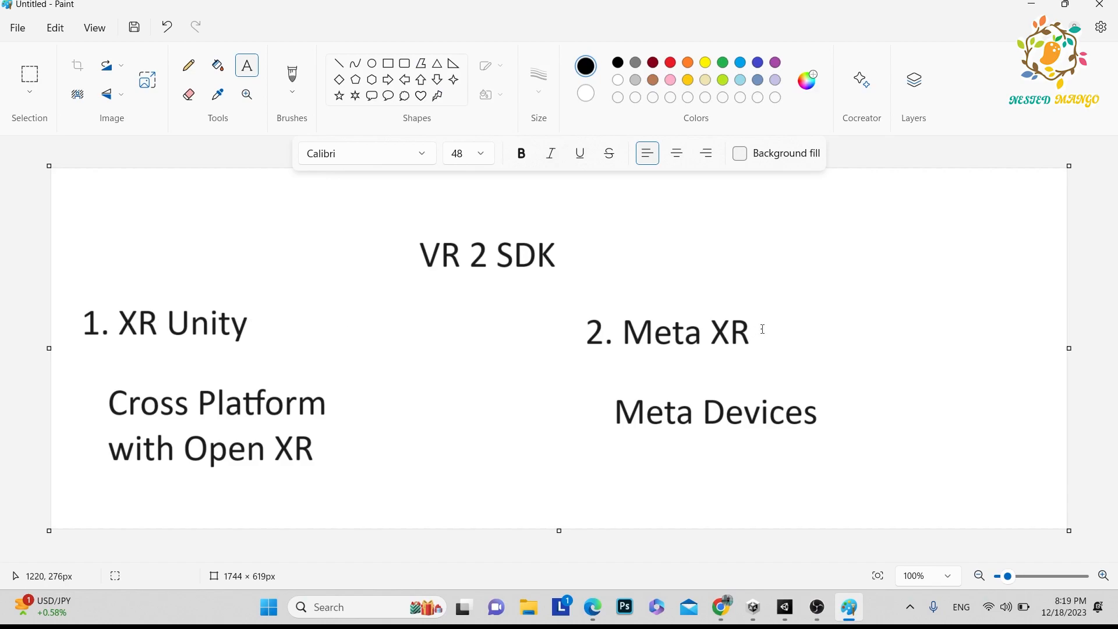
{"action": "left_click", "coordinate": [685, 332]}
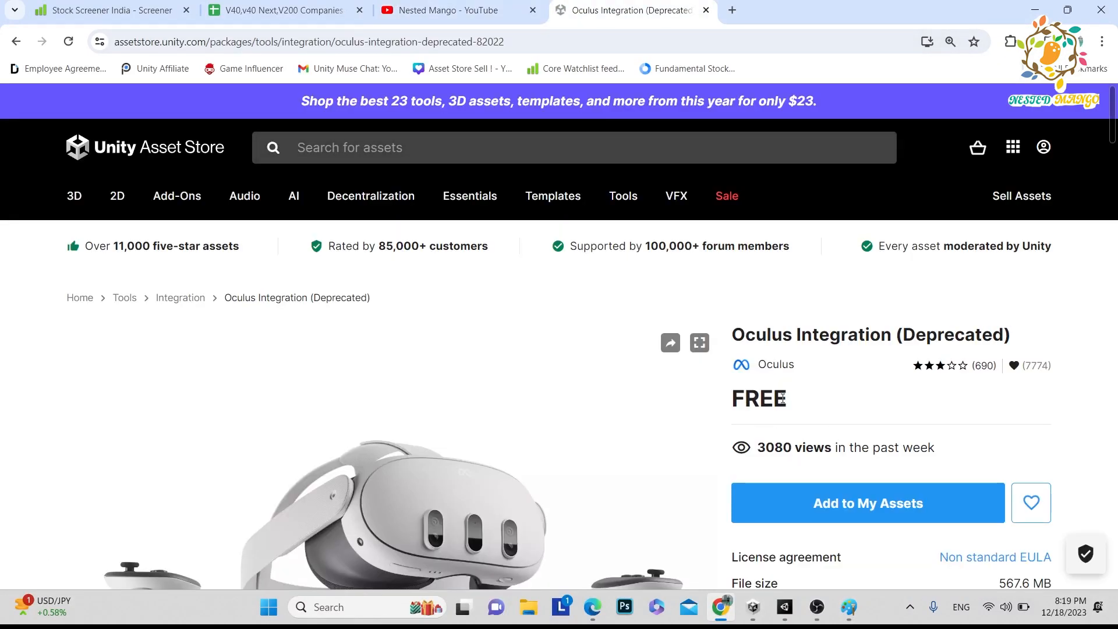
{"action": "scroll", "scroll_direction": "down", "scroll_amount": 3}
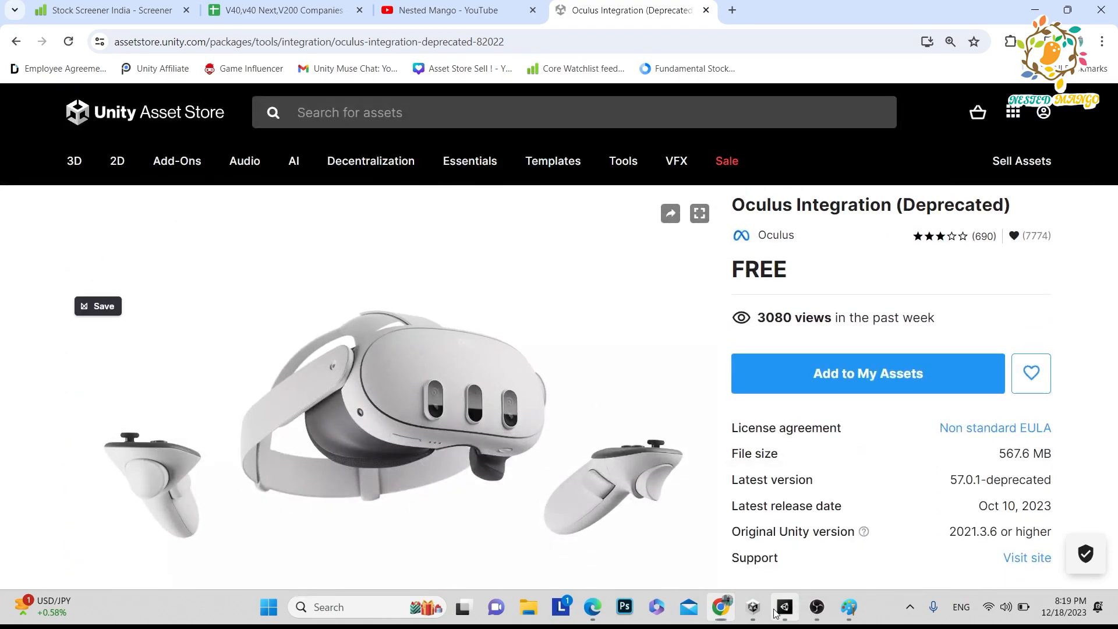
Step: Switch to the VR Tuto Unity project and show its Assets > Oculus folder
{"action": "left_click", "coordinate": [783, 607]}
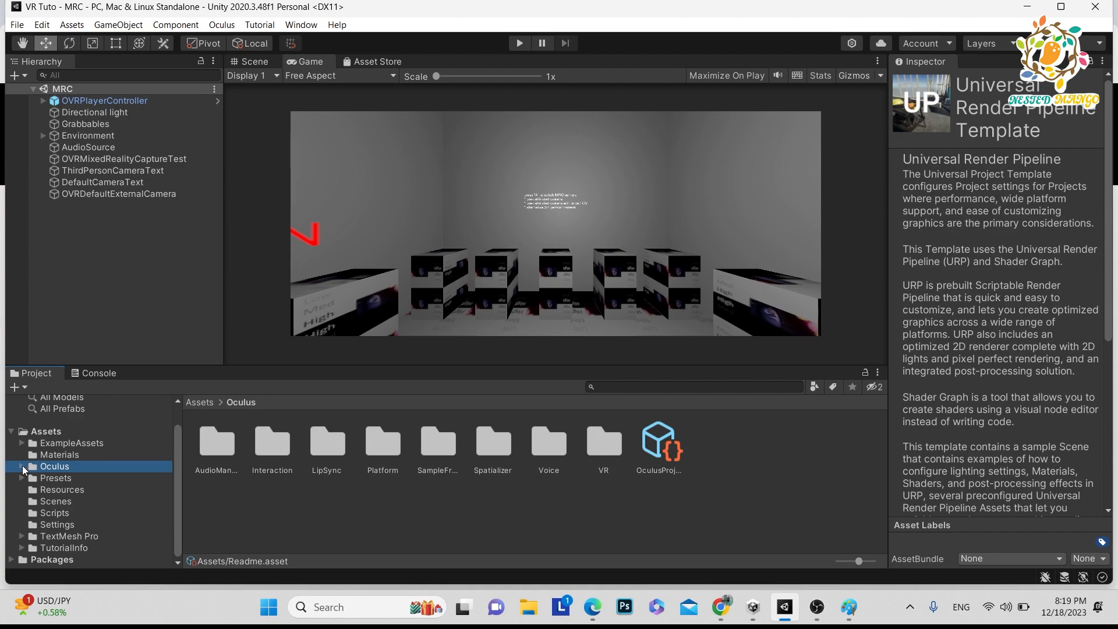
{"action": "left_click", "coordinate": [22, 466]}
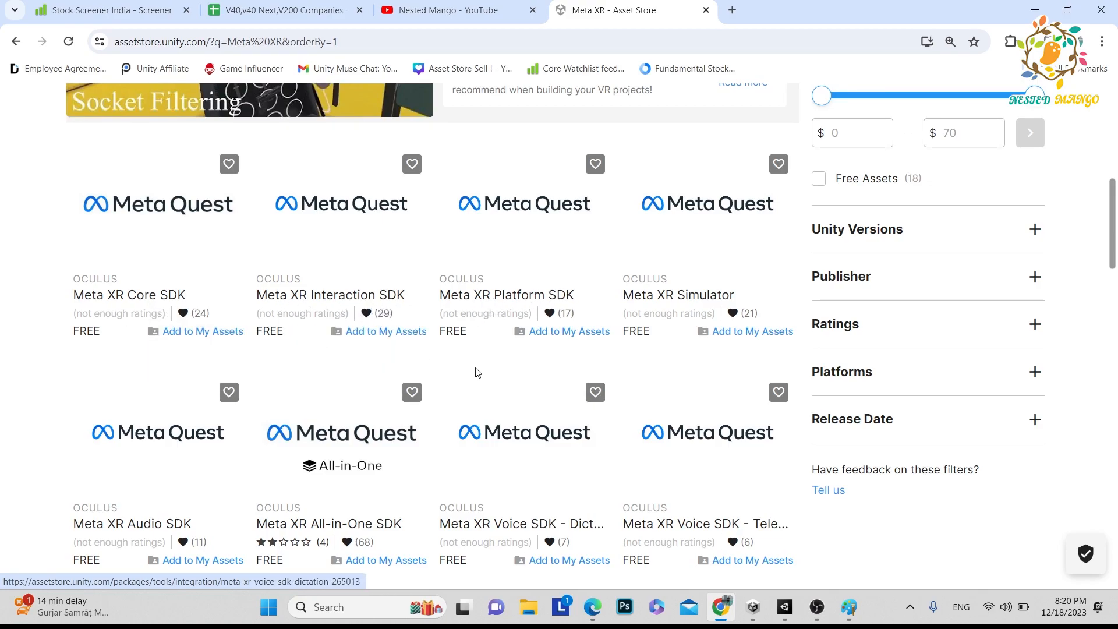
{"action": "mouse_move", "coordinate": [405, 445]}
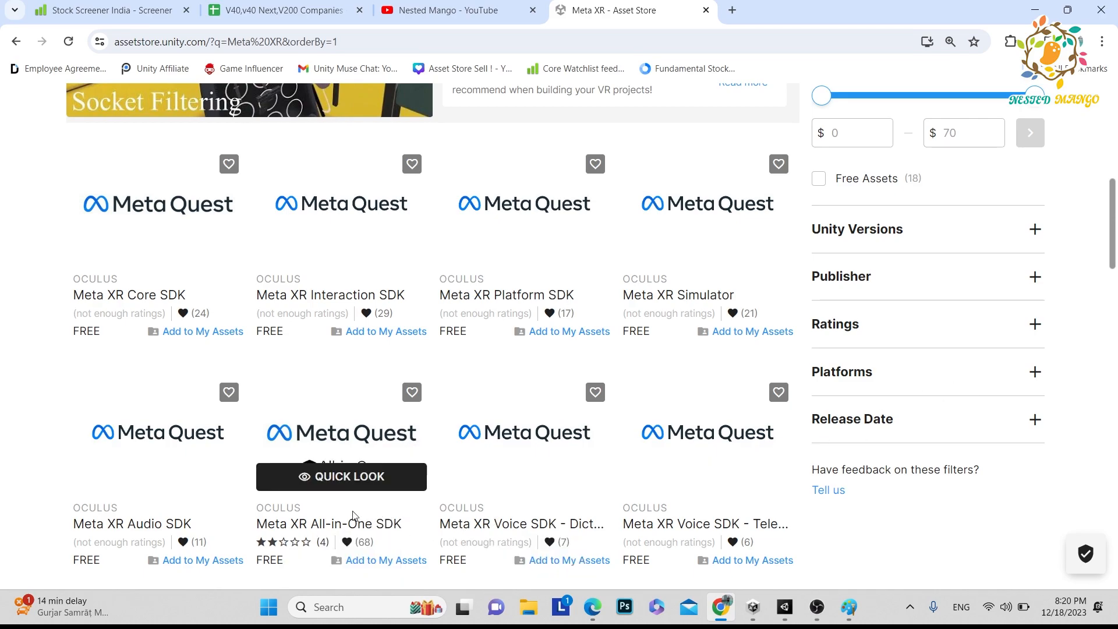
{"action": "mouse_move", "coordinate": [363, 531]}
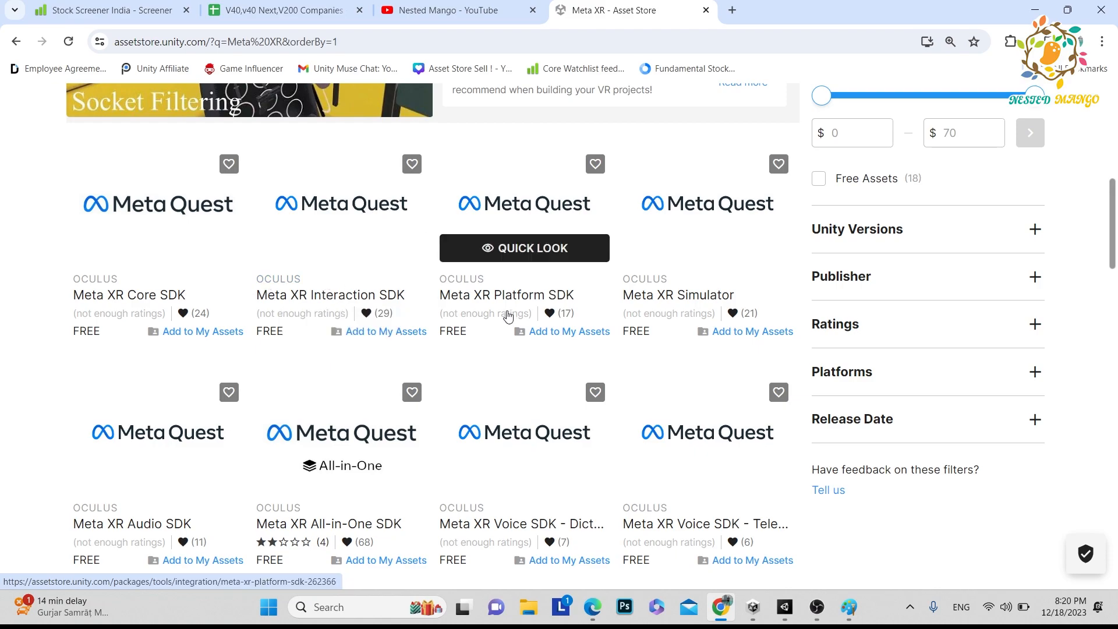
{"action": "mouse_move", "coordinate": [321, 509]}
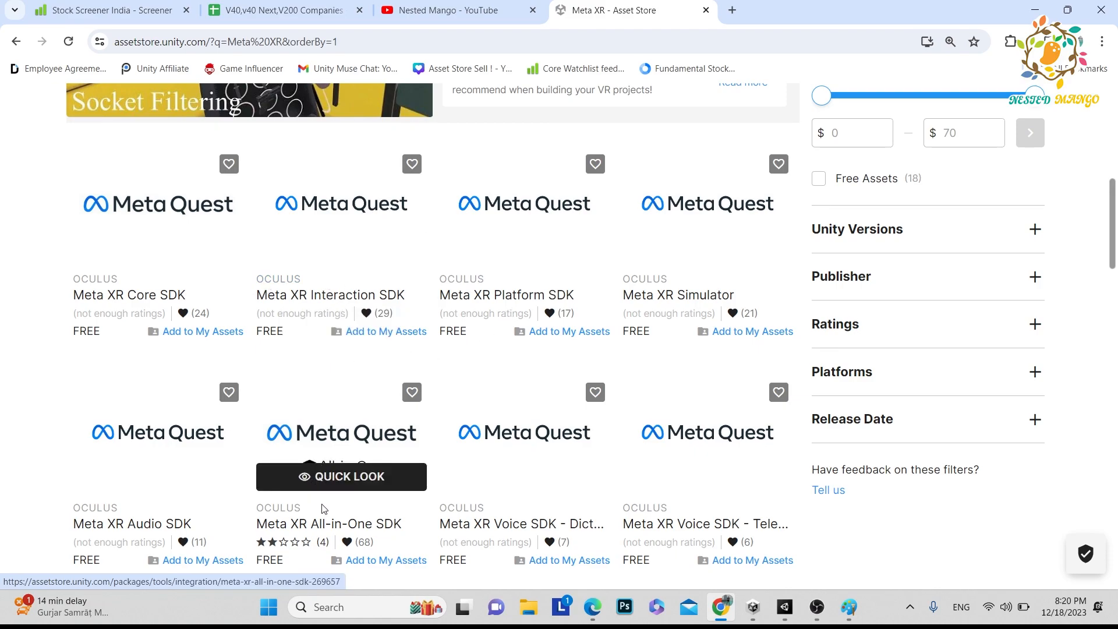
{"action": "mouse_move", "coordinate": [605, 383]}
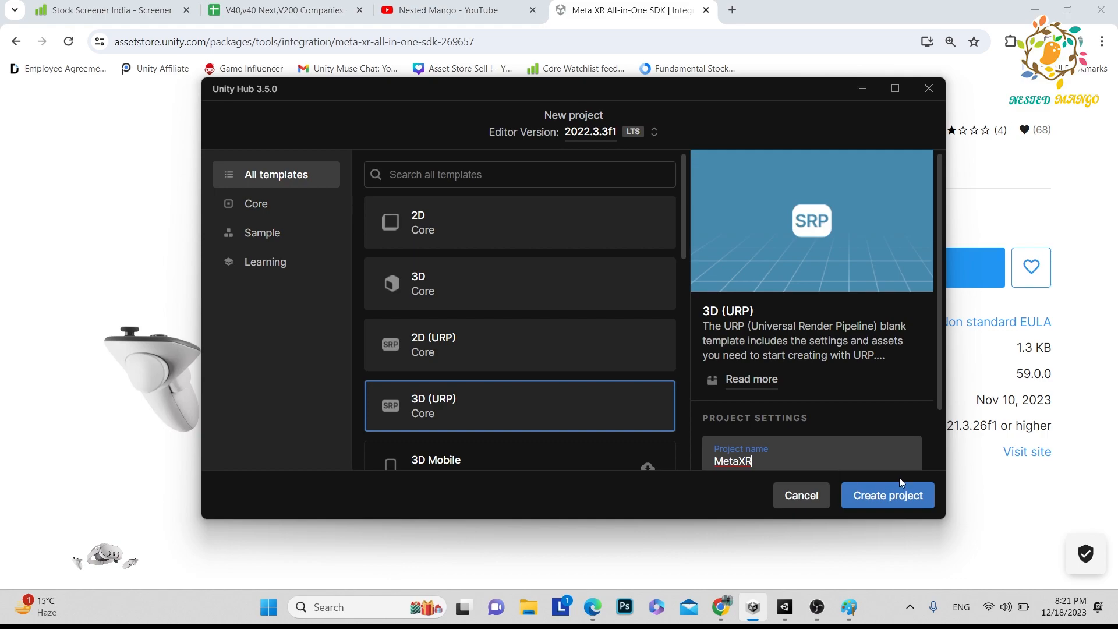
Step: Create the new 3D (URP) project named MetaXR
{"action": "left_click", "coordinate": [887, 495]}
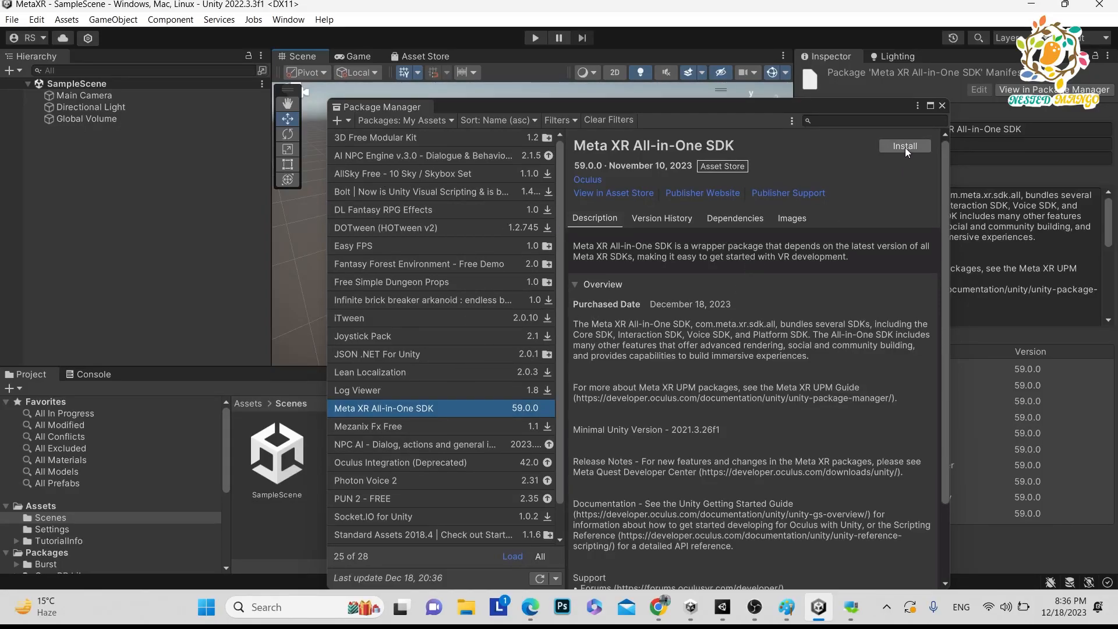
Step: Install Meta XR All-in-One SDK 59.0.0, declining usage statistics, and show the Console messages
{"action": "left_click", "coordinate": [905, 146]}
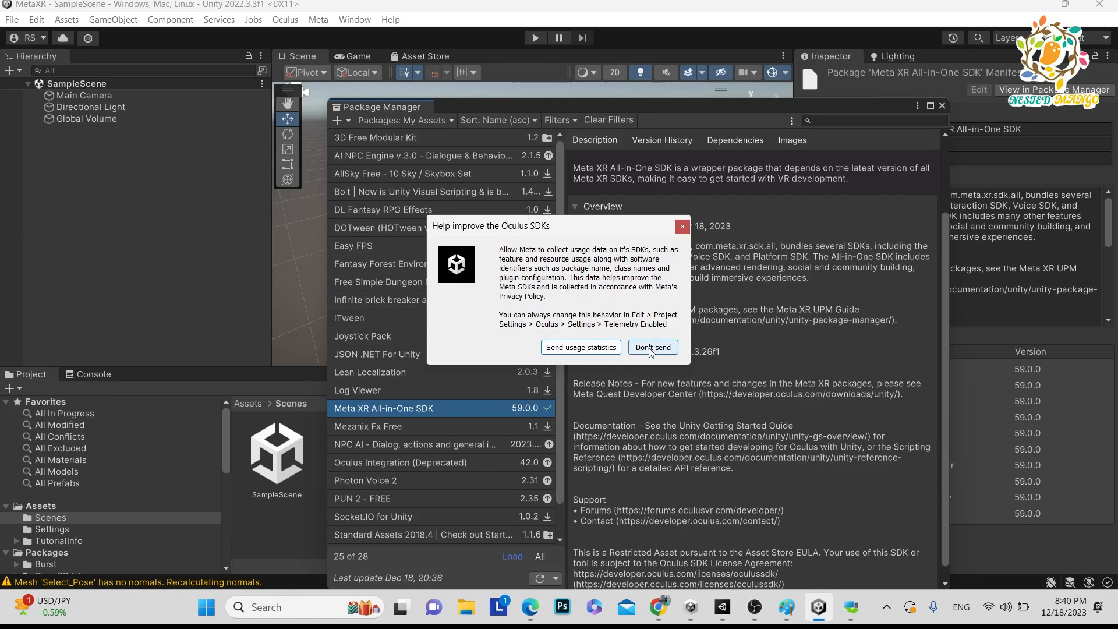
{"action": "left_click", "coordinate": [653, 348]}
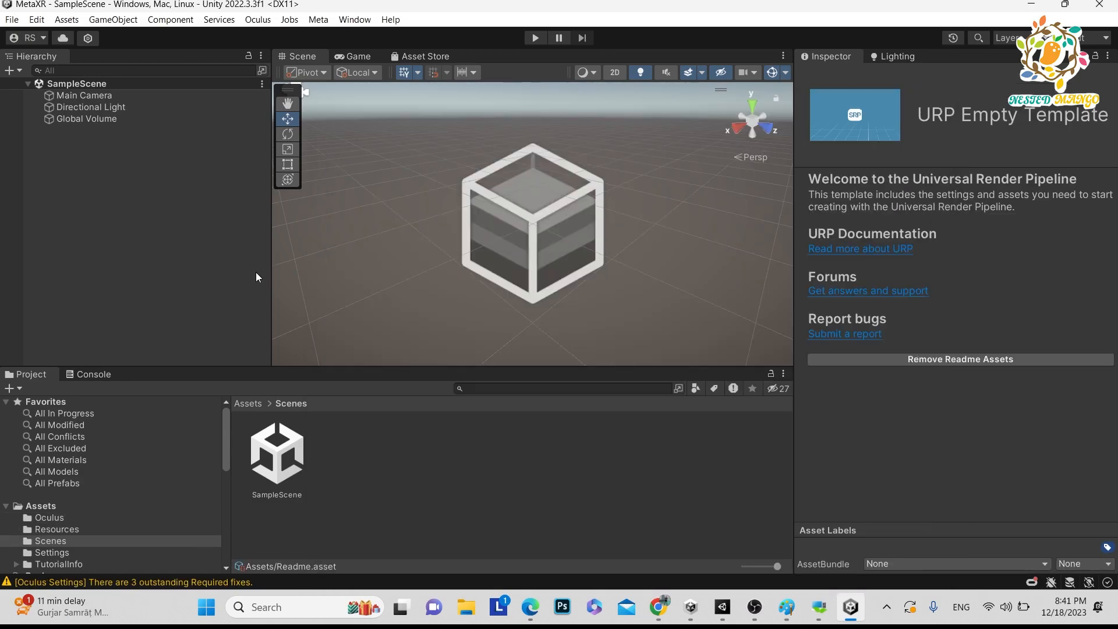
{"action": "left_click", "coordinate": [92, 374]}
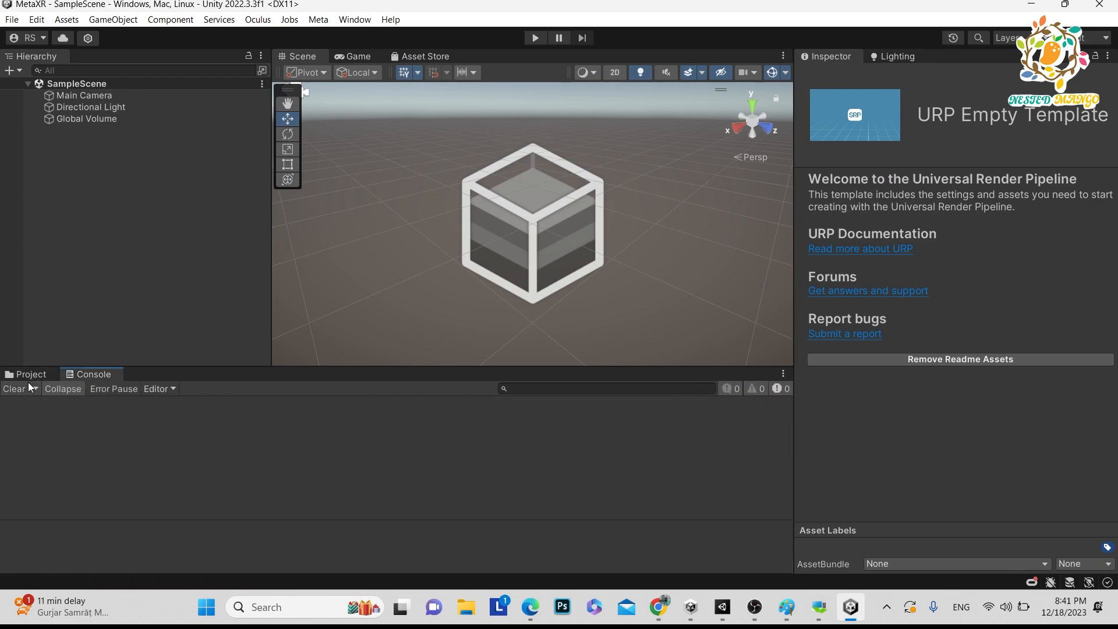
Step: Inspect the OculusProjectConfig settings in the Assets/Oculus folder
{"action": "left_click", "coordinate": [30, 374]}
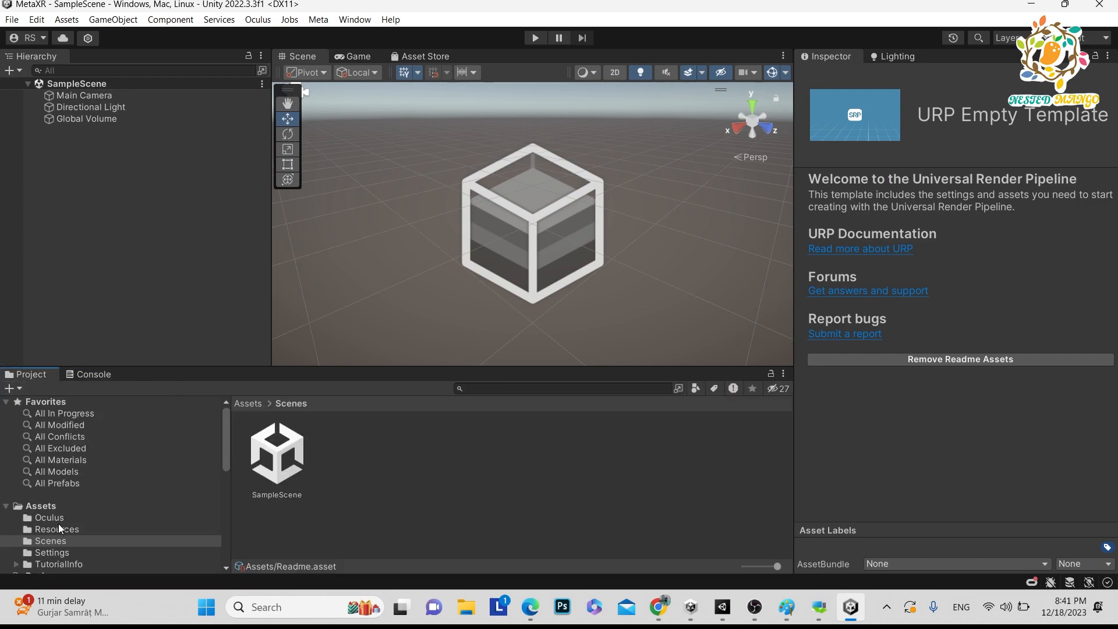
{"action": "left_click", "coordinate": [49, 517]}
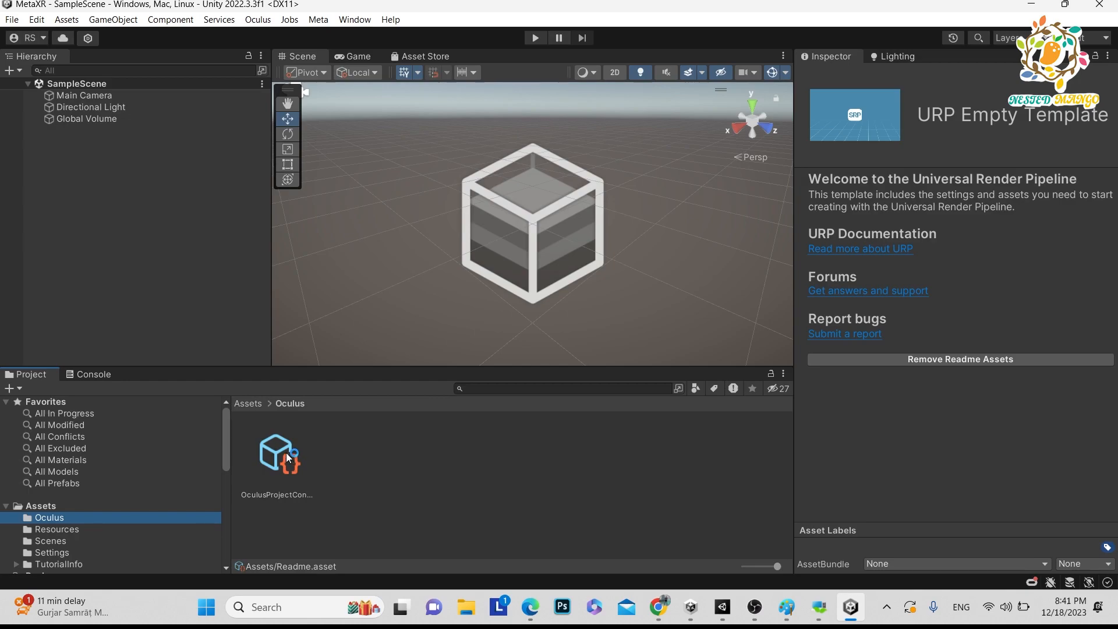
{"action": "left_click", "coordinate": [279, 455]}
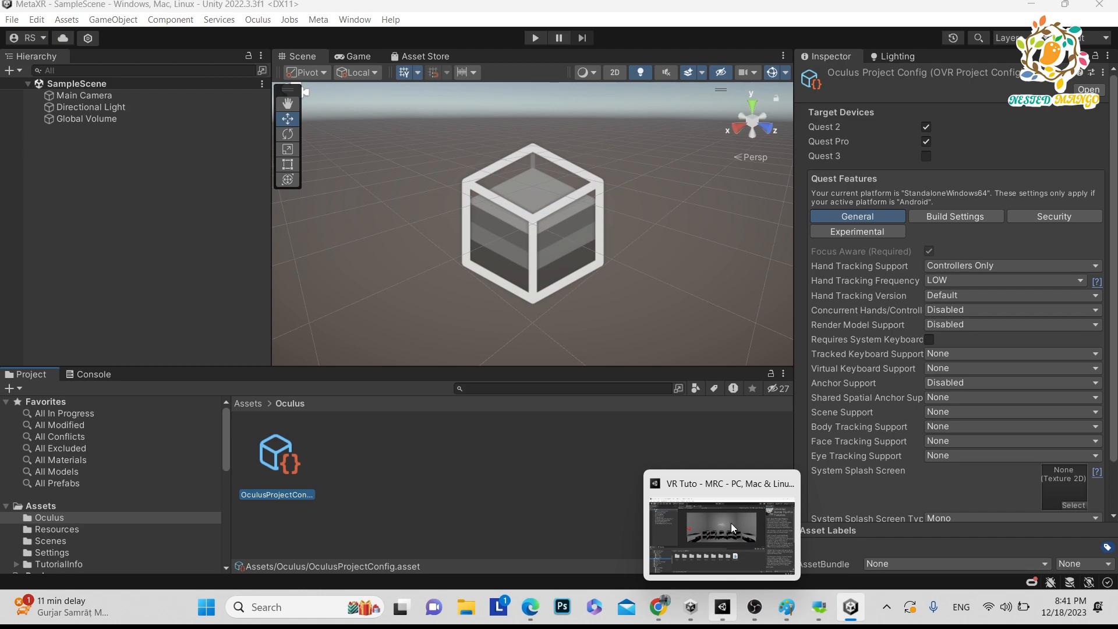
{"action": "left_click", "coordinate": [720, 538]}
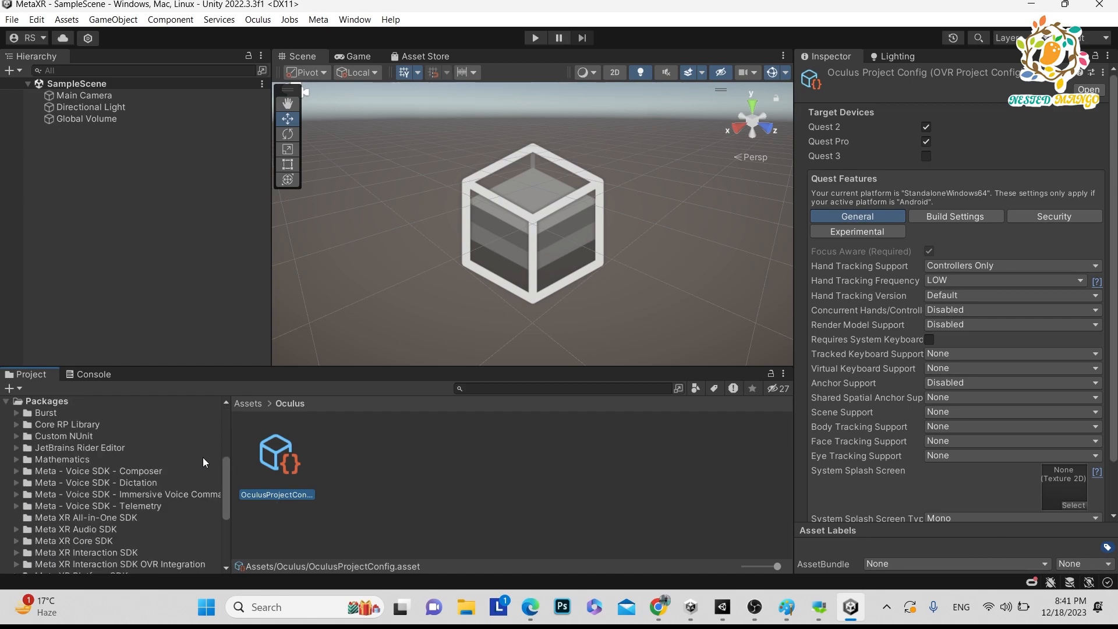
{"action": "scroll", "scroll_direction": "down", "scroll_amount": 3}
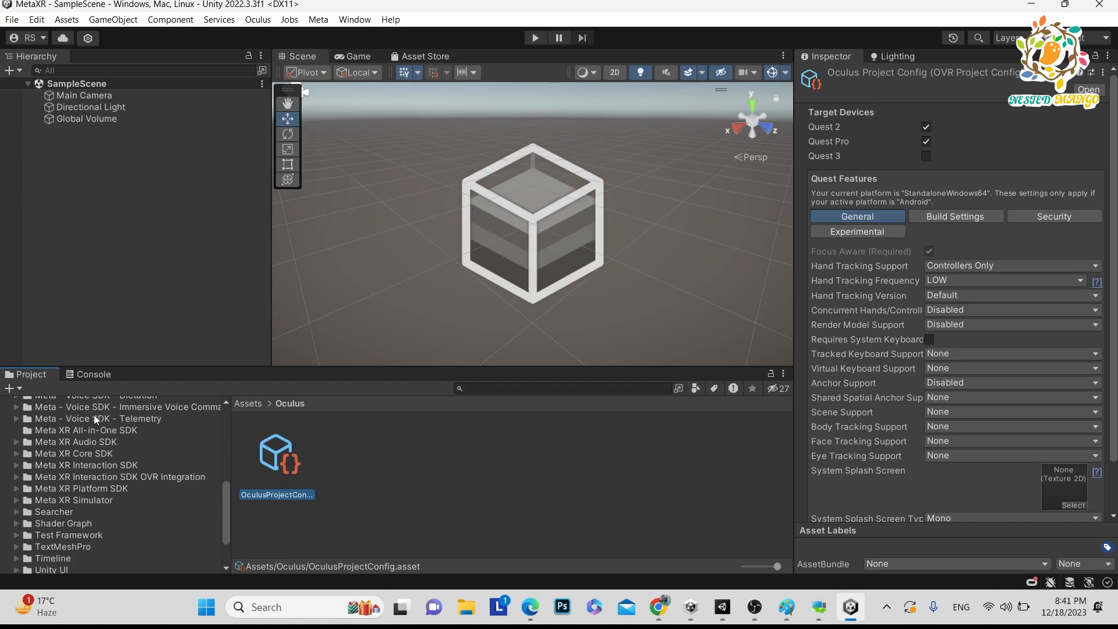
{"action": "mouse_move", "coordinate": [56, 461]}
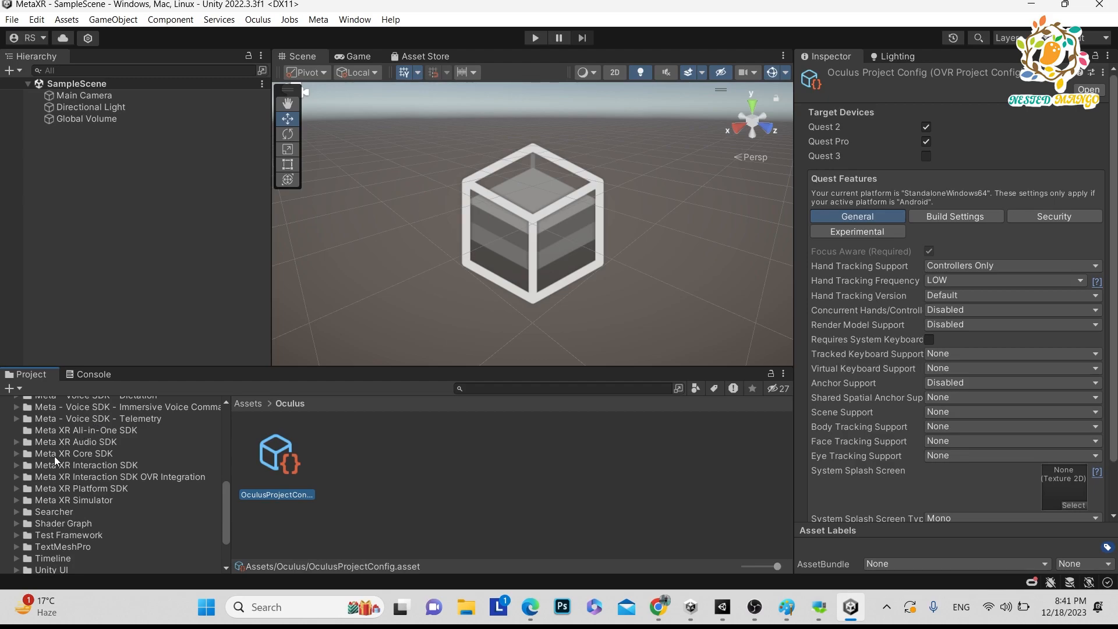
Step: Browse the Meta XR Core SDK package's Prefabs and top-level contents
{"action": "left_click", "coordinate": [17, 453]}
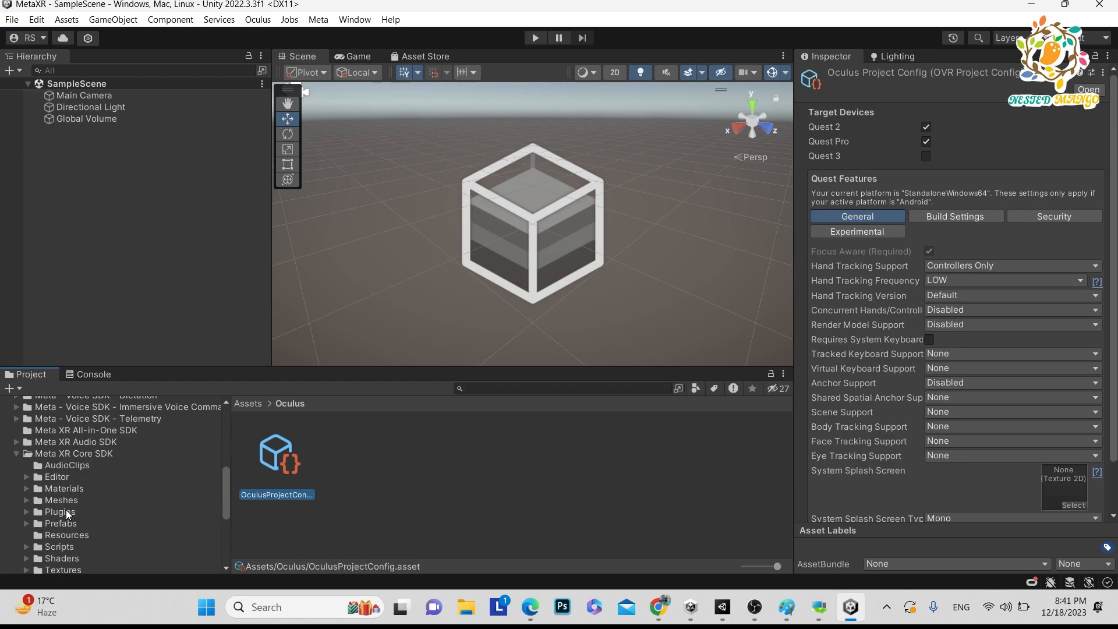
{"action": "left_click", "coordinate": [60, 479]}
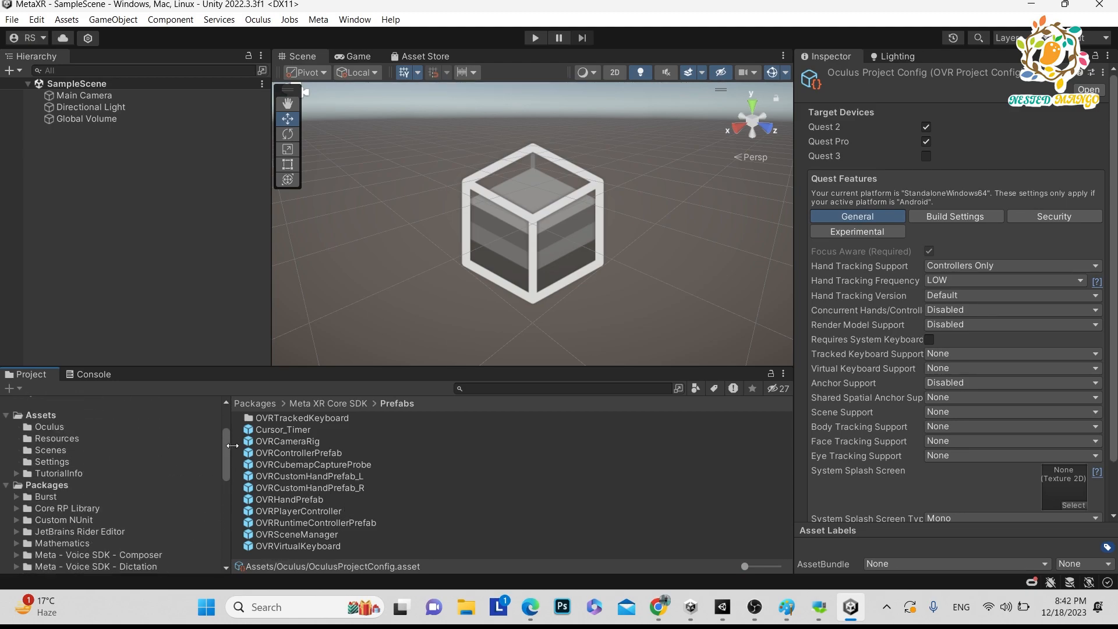
{"action": "scroll", "scroll_direction": "down", "scroll_amount": 3}
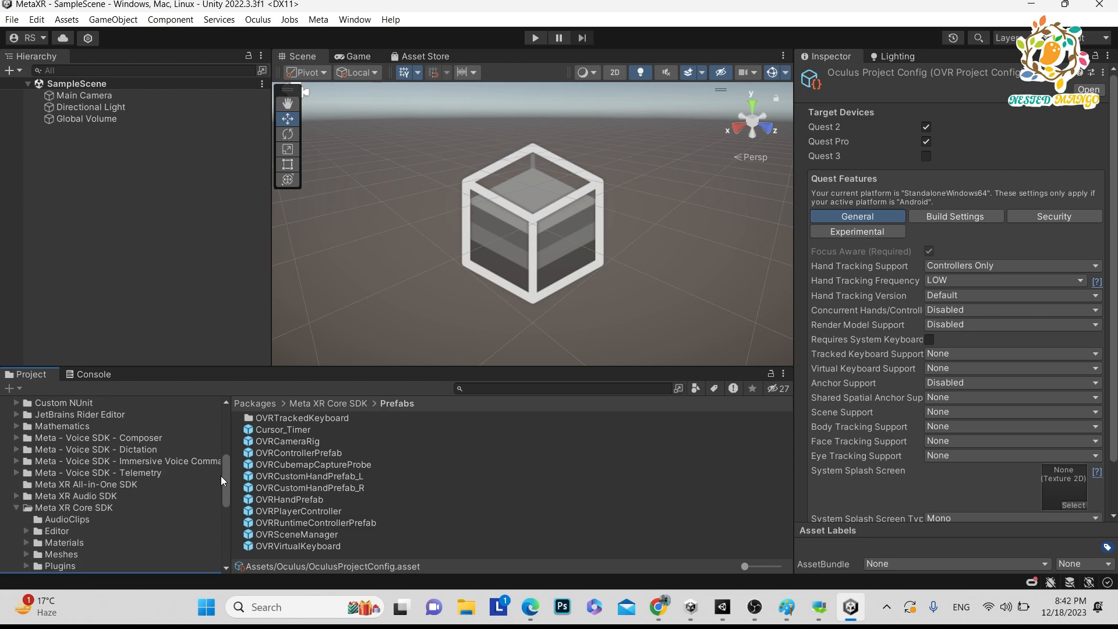
{"action": "left_click", "coordinate": [61, 564]}
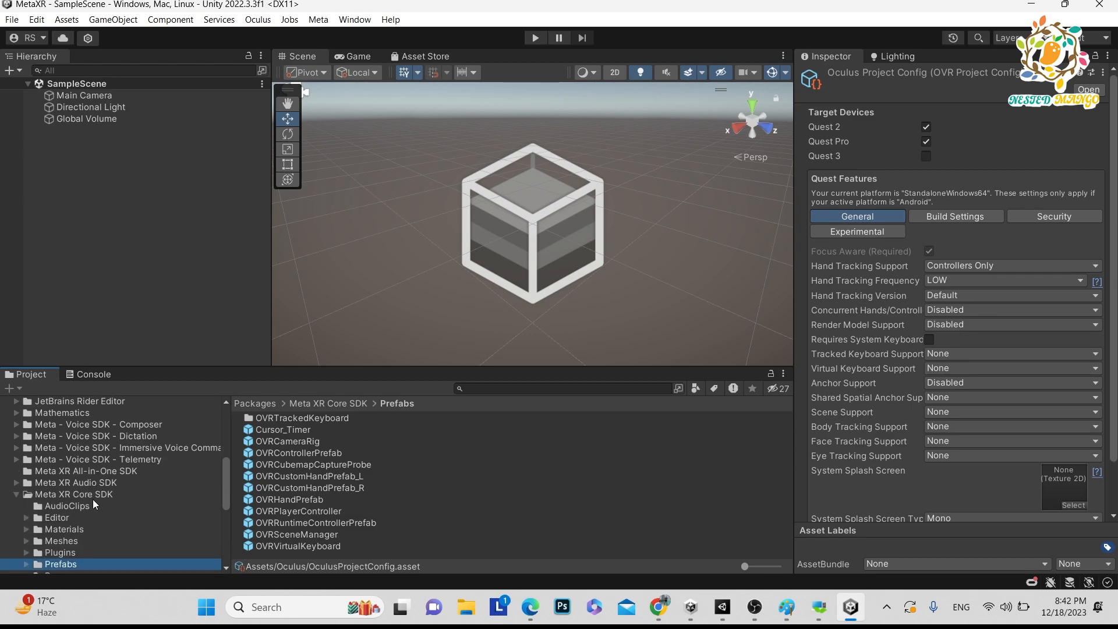
{"action": "left_click", "coordinate": [73, 494]}
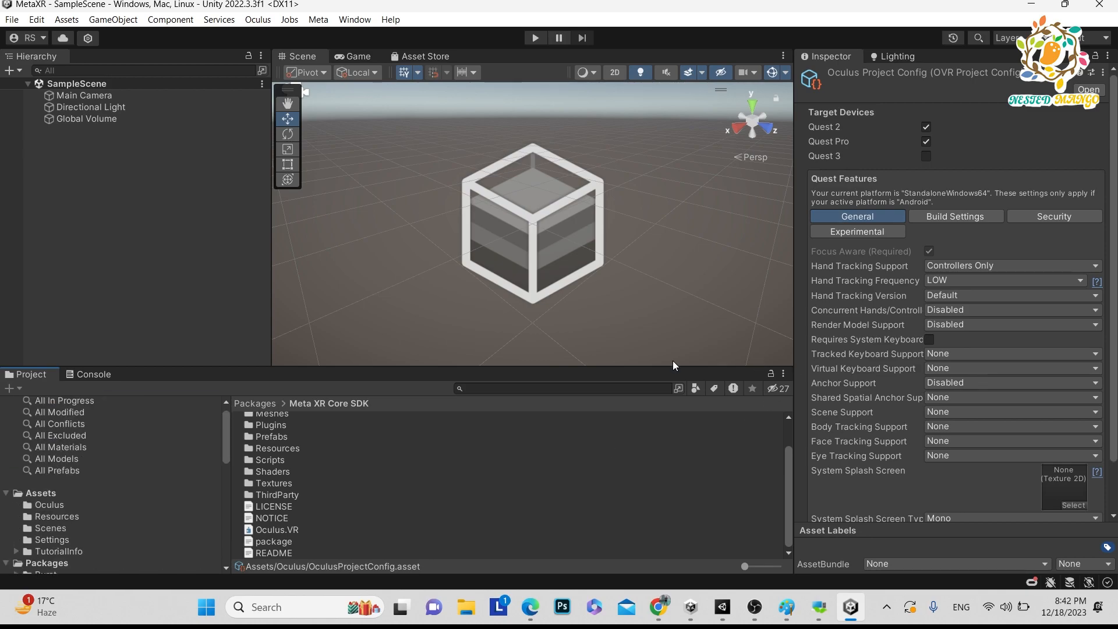
{"action": "mouse_move", "coordinate": [1027, 591]}
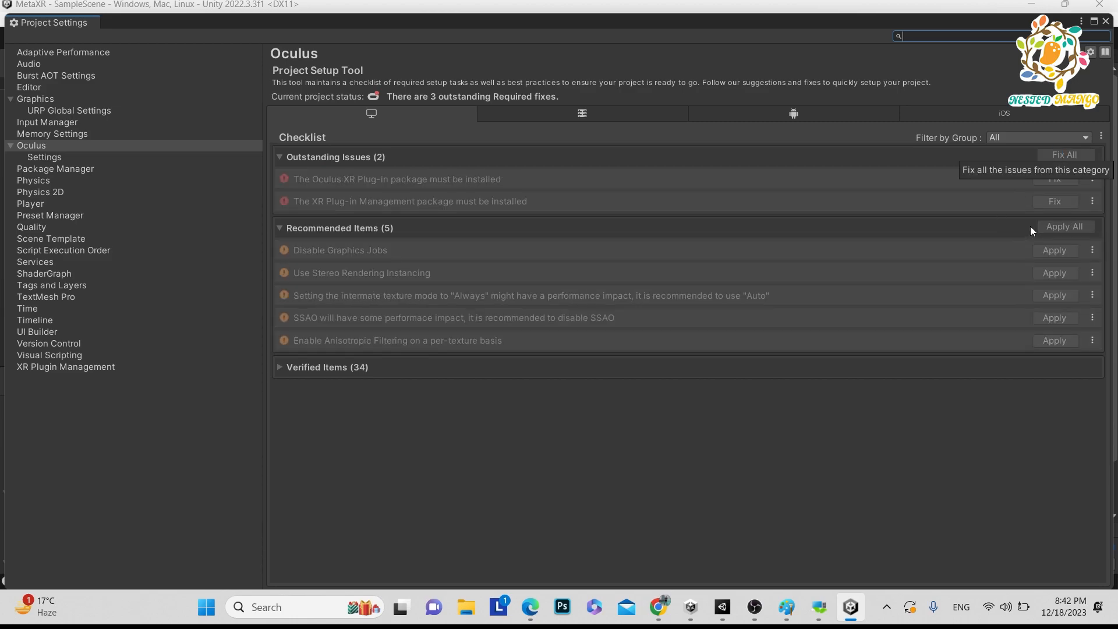
Step: Fix all outstanding required issues in the Oculus Project Setup Tool
{"action": "left_click", "coordinate": [1065, 226]}
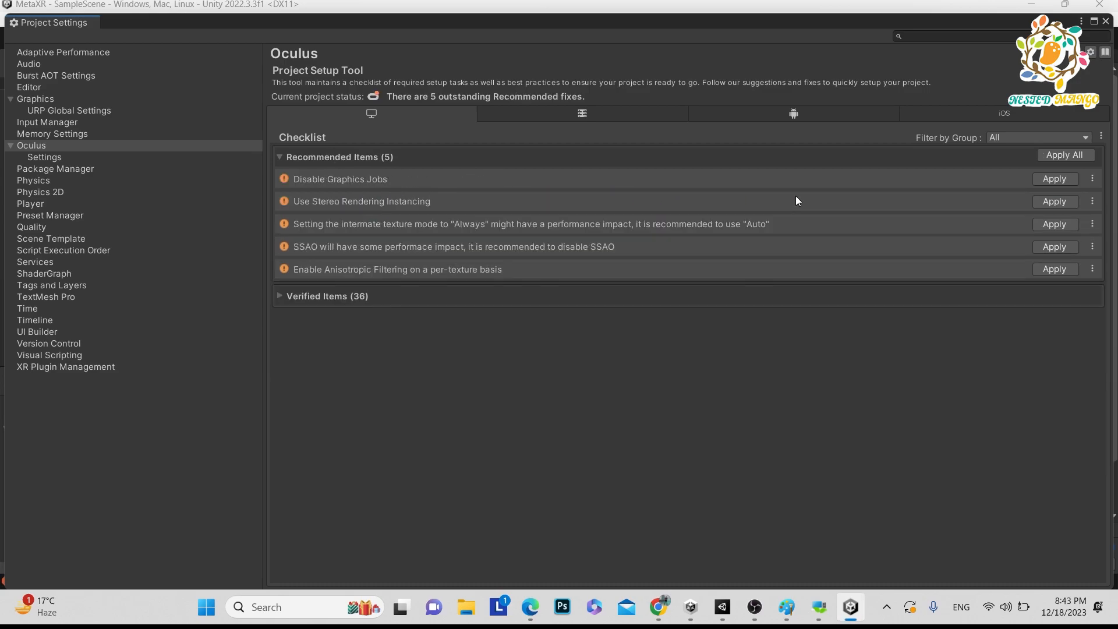
{"action": "mouse_move", "coordinate": [316, 211]}
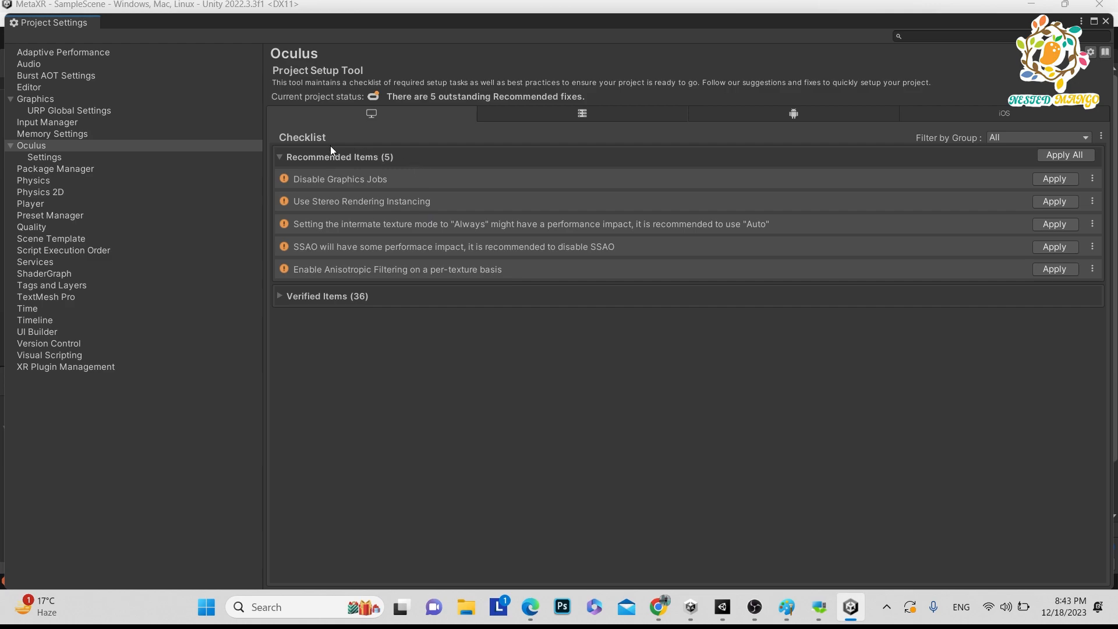
{"action": "mouse_move", "coordinate": [440, 217]}
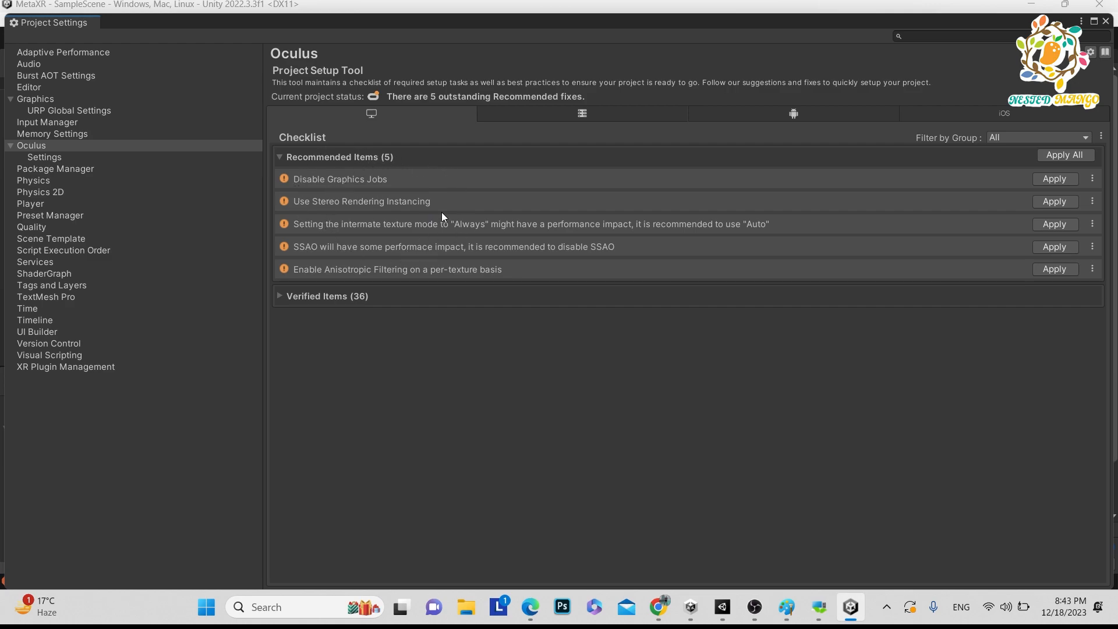
{"action": "mouse_move", "coordinate": [1066, 155]}
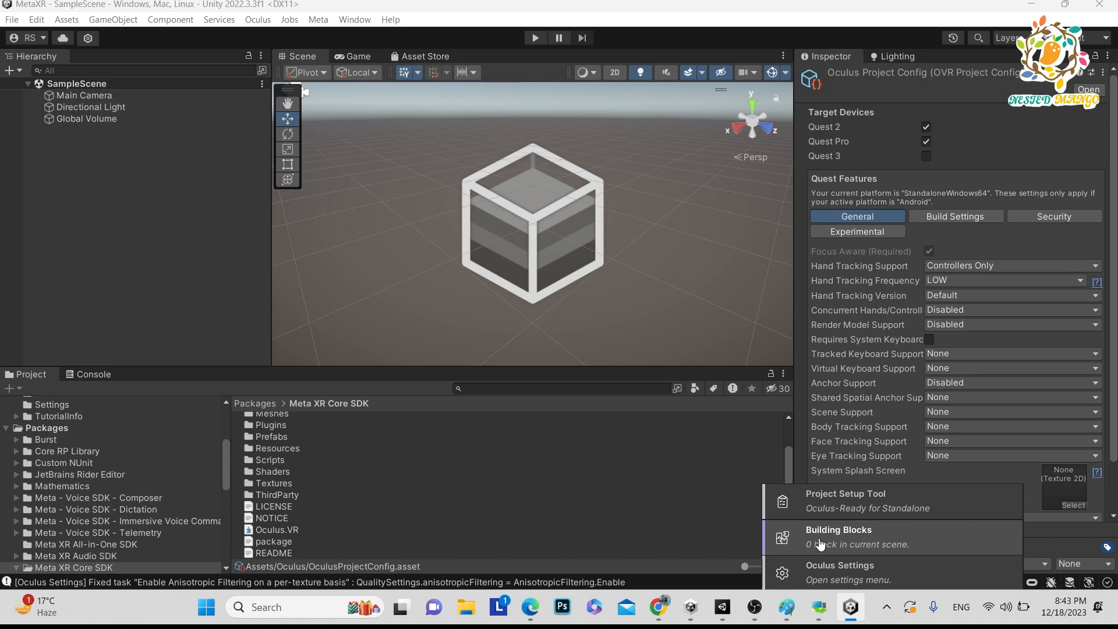
{"action": "mouse_move", "coordinate": [850, 544]}
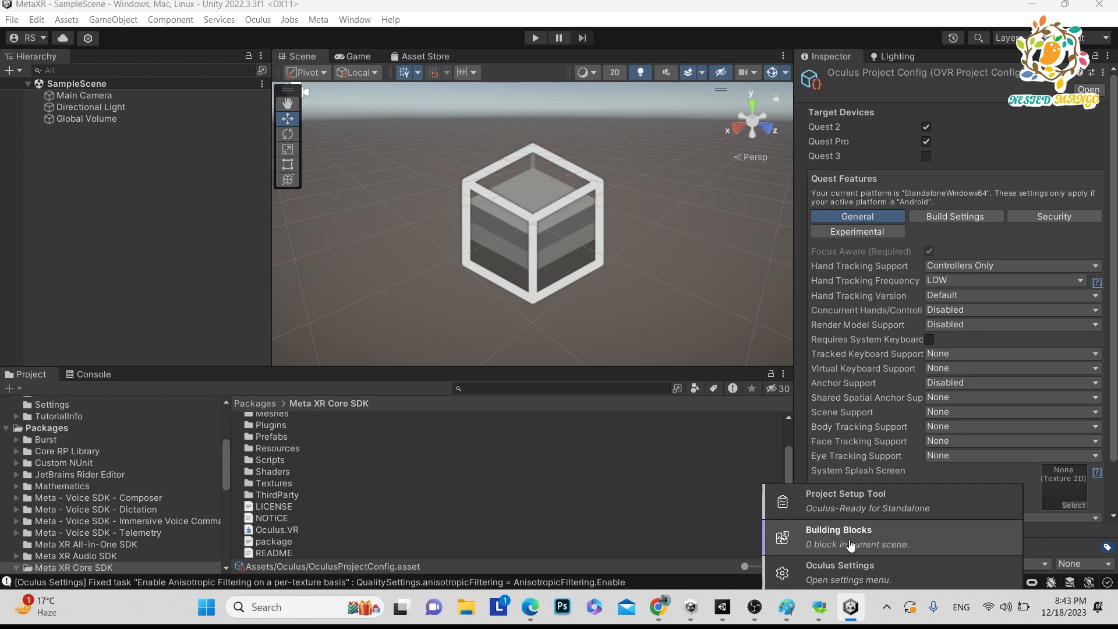
Step: Open Oculus > Tools > Building Blocks and scroll through the available XR feature blocks
{"action": "left_click", "coordinate": [839, 529]}
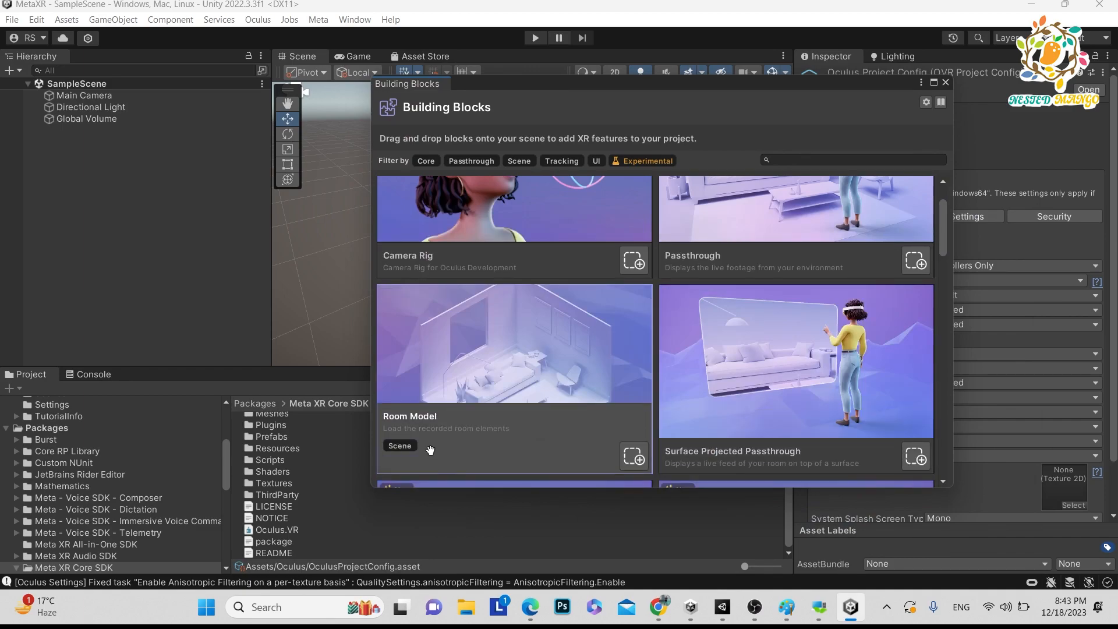
{"action": "scroll", "scroll_direction": "down", "scroll_amount": 3}
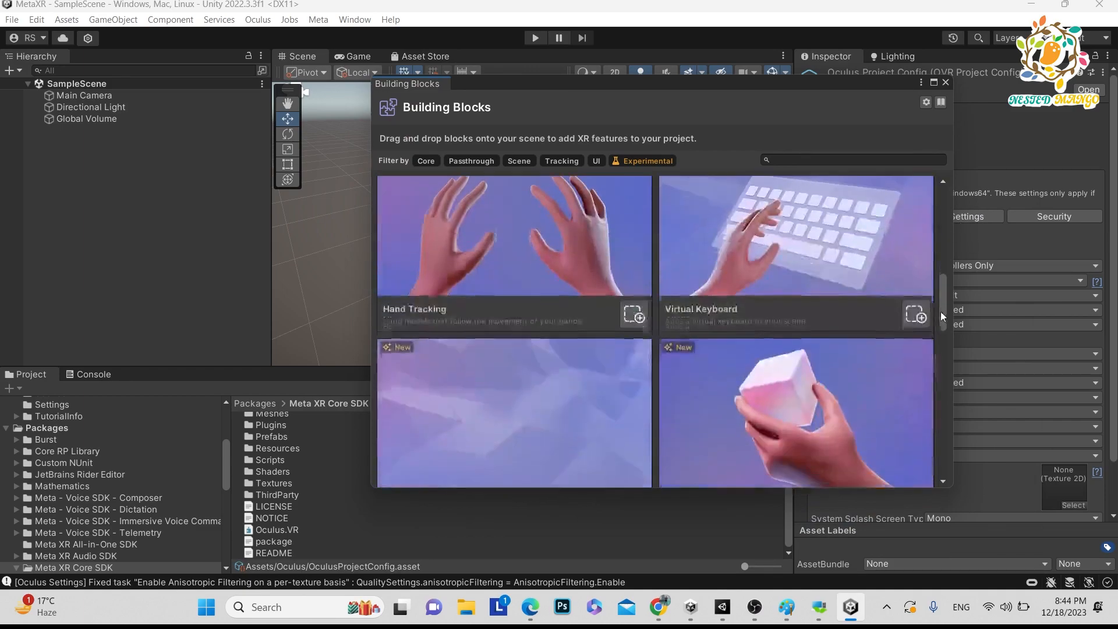
{"action": "scroll", "scroll_direction": "down", "scroll_amount": 3}
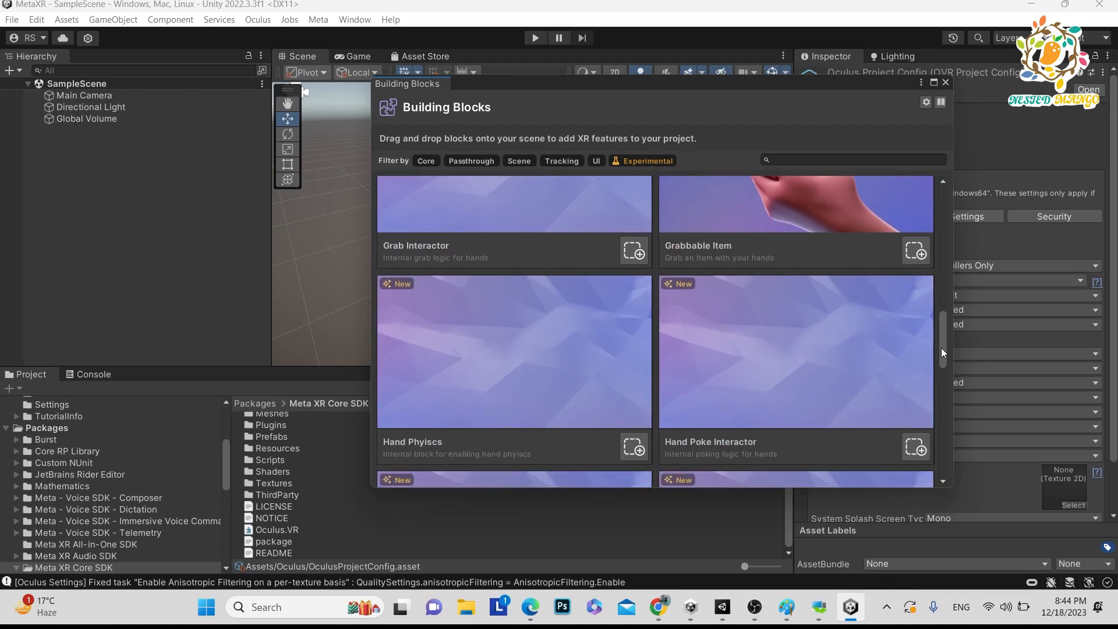
{"action": "scroll", "scroll_direction": "down", "scroll_amount": 3}
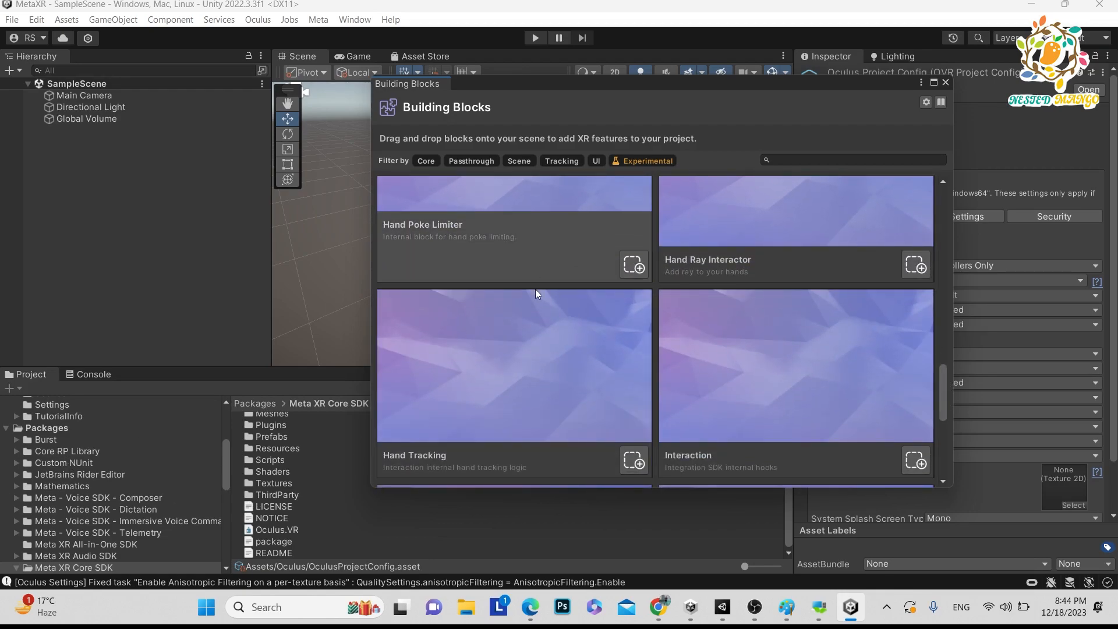
{"action": "mouse_move", "coordinate": [508, 222]}
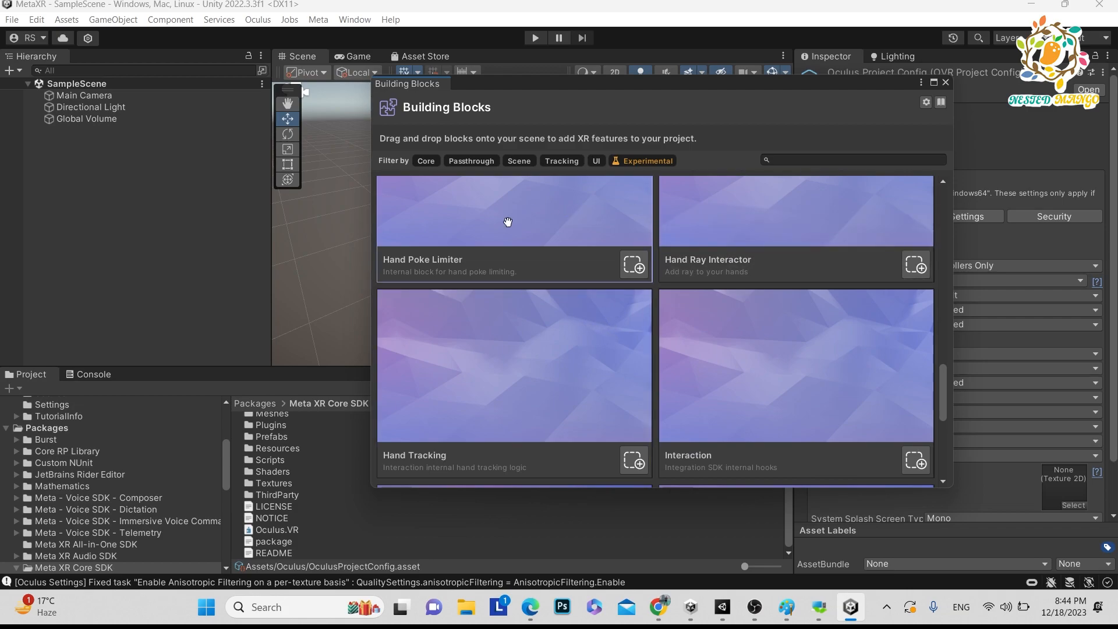
{"action": "scroll", "scroll_direction": "down", "scroll_amount": 3}
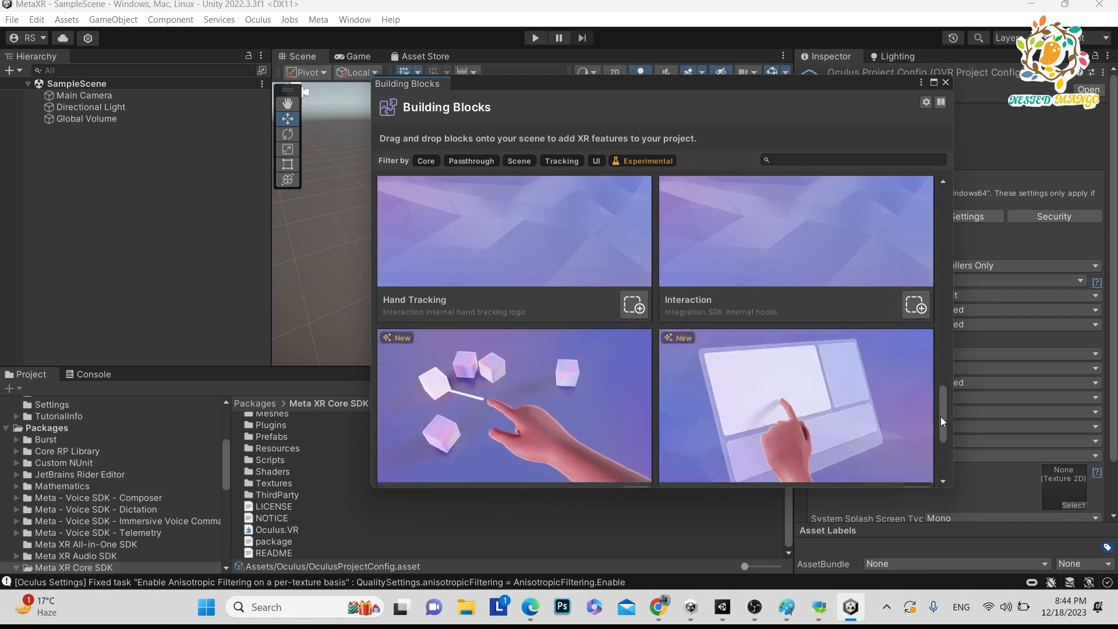
{"action": "scroll", "scroll_direction": "down", "scroll_amount": 3}
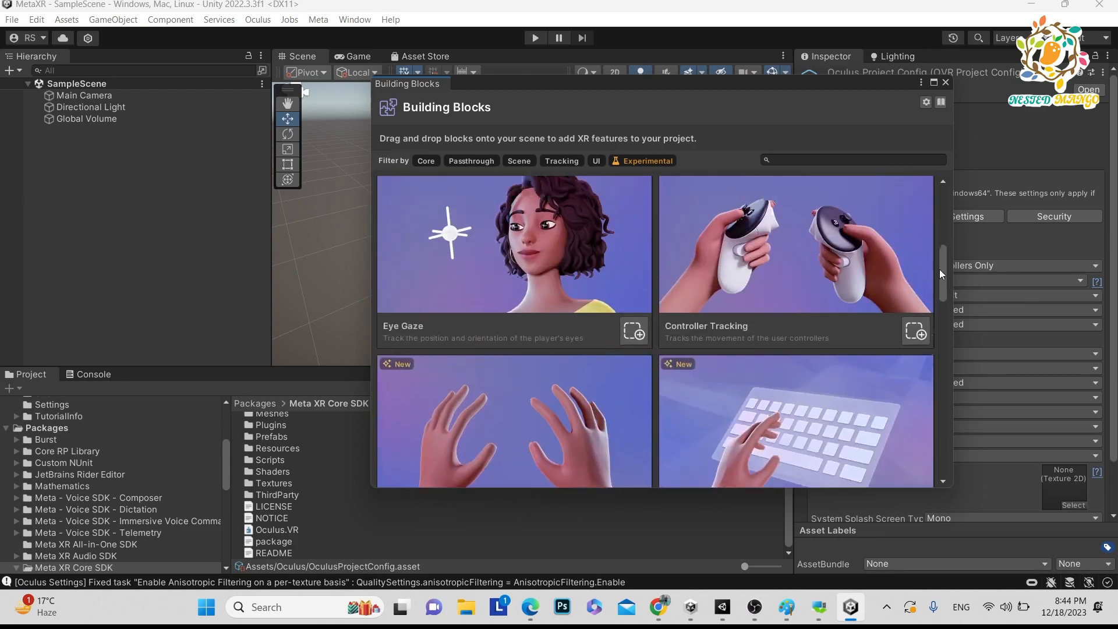
{"action": "scroll", "scroll_direction": "down", "scroll_amount": 3}
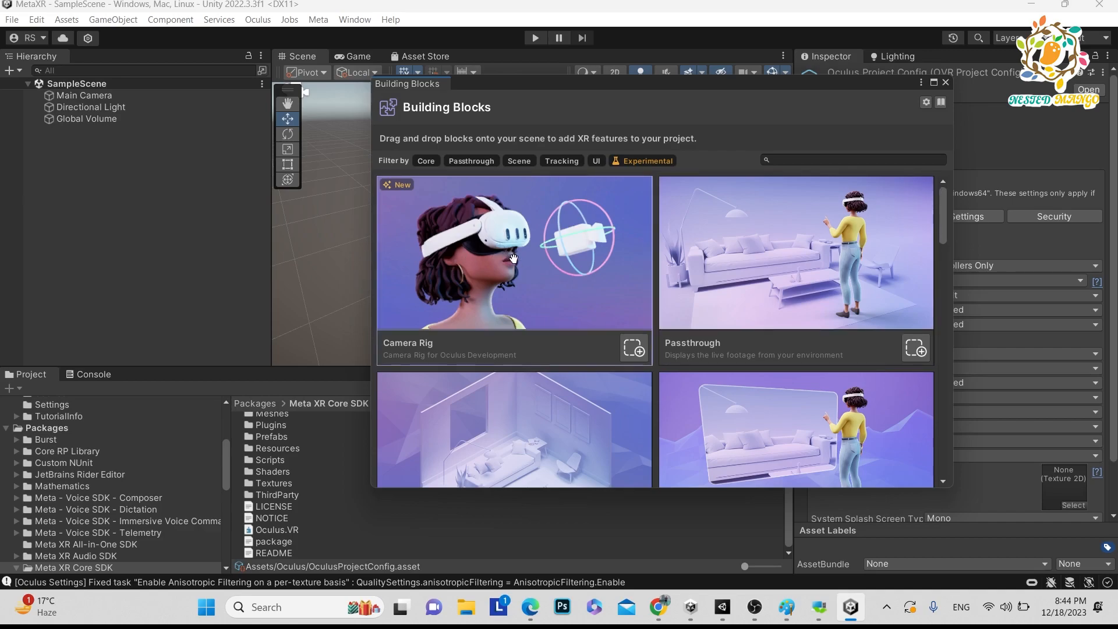
{"action": "mouse_move", "coordinate": [136, 230]}
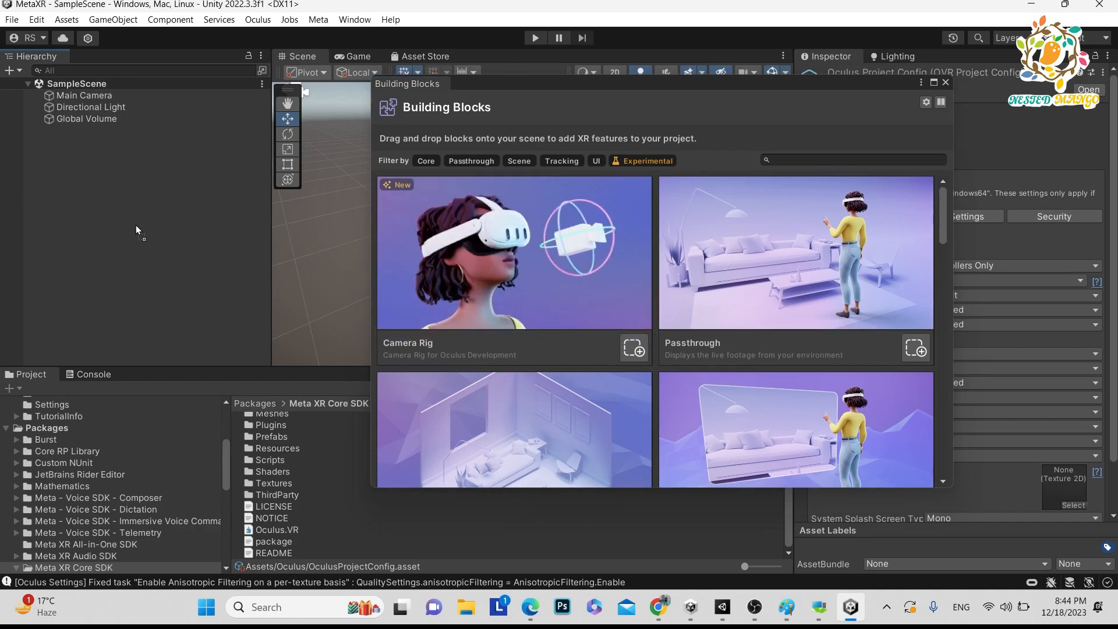
Step: Add the Camera Rig block to the scene, select it, and scroll toward Controller Tracking
{"action": "left_click", "coordinate": [631, 348]}
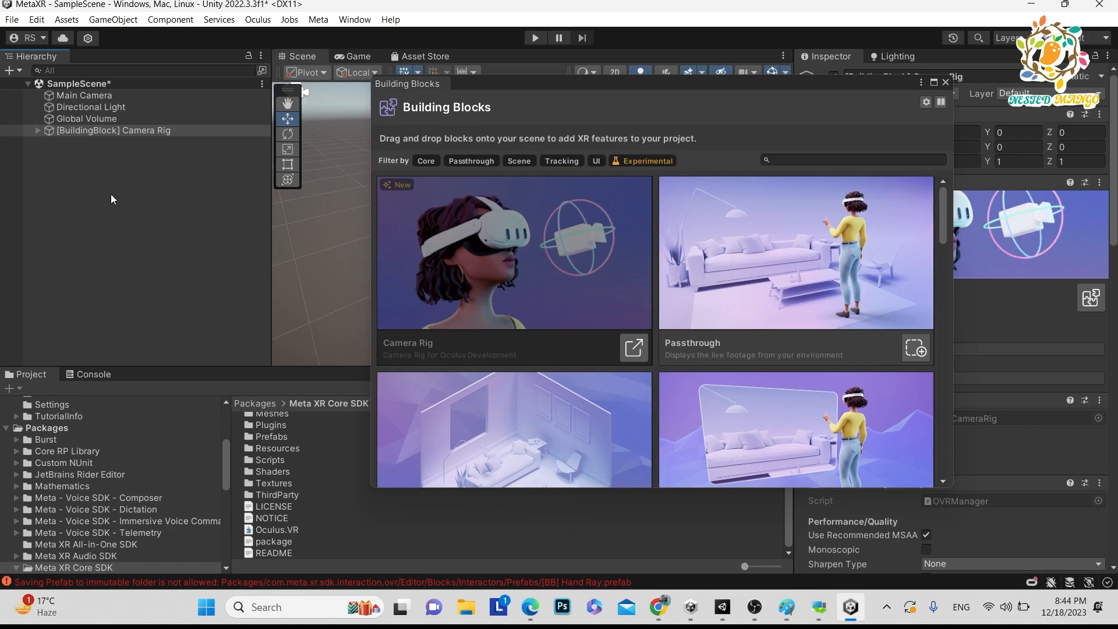
{"action": "left_click", "coordinate": [113, 129]}
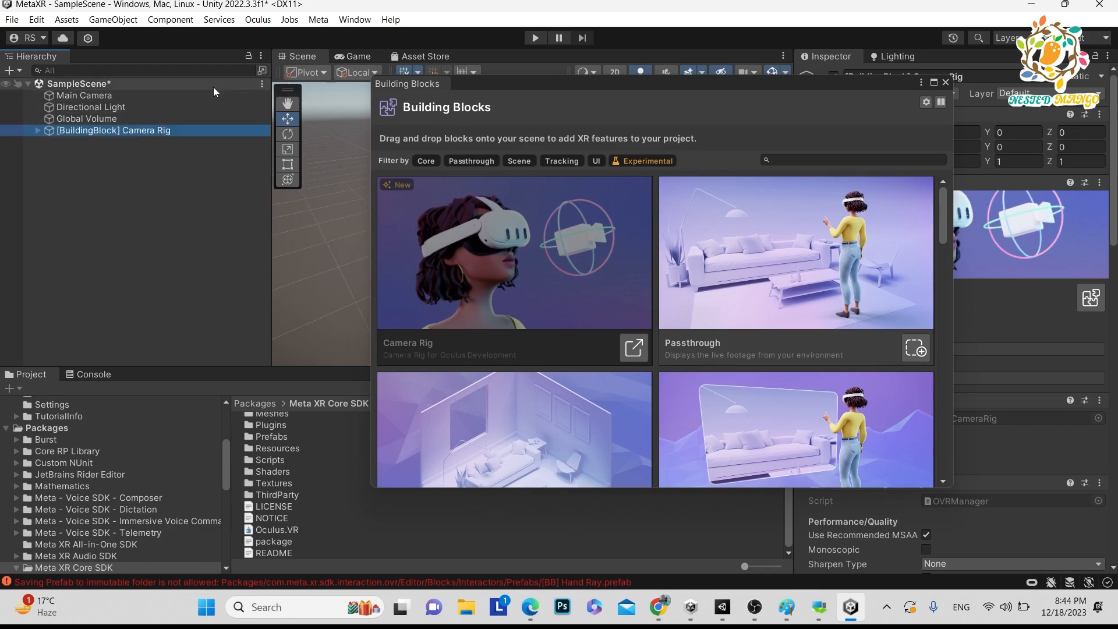
{"action": "mouse_move", "coordinate": [544, 260]}
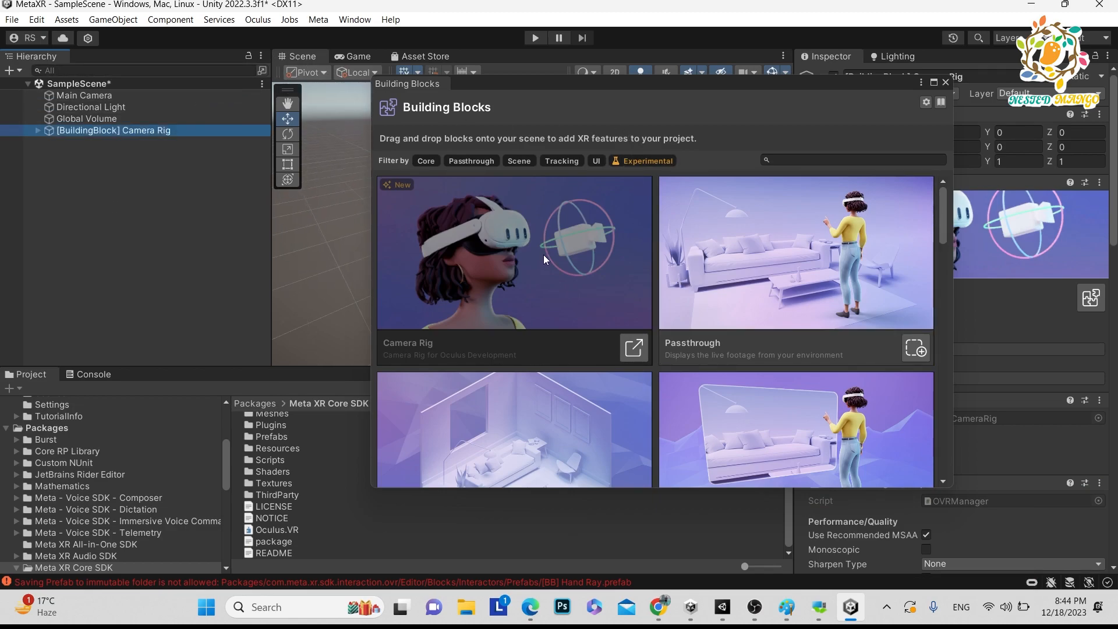
{"action": "scroll", "scroll_direction": "down", "scroll_amount": 3}
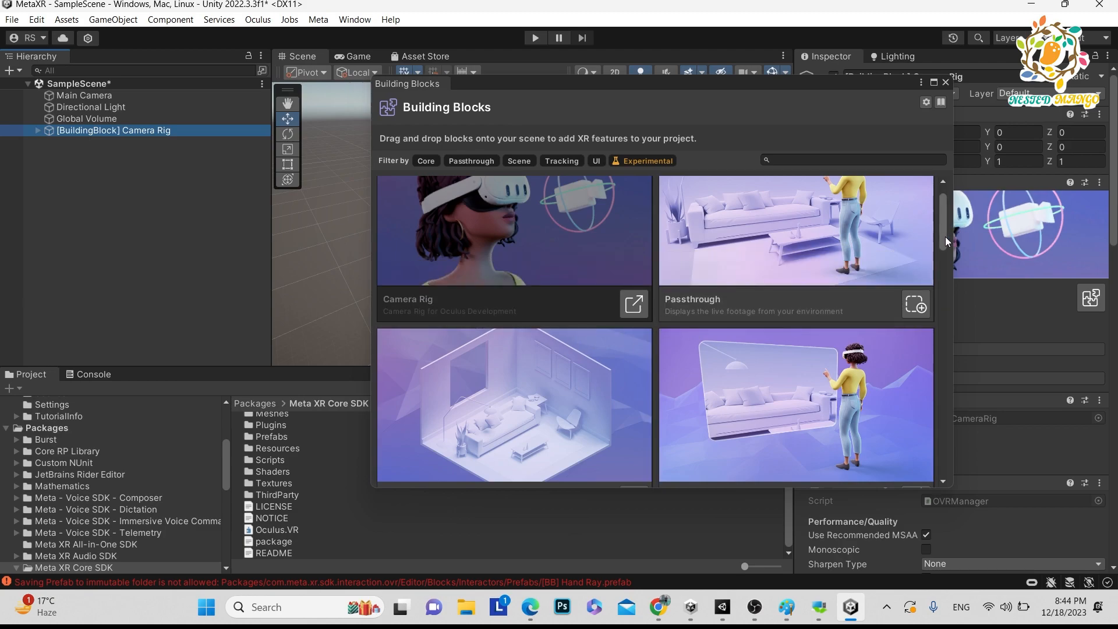
{"action": "scroll", "scroll_direction": "down", "scroll_amount": 3}
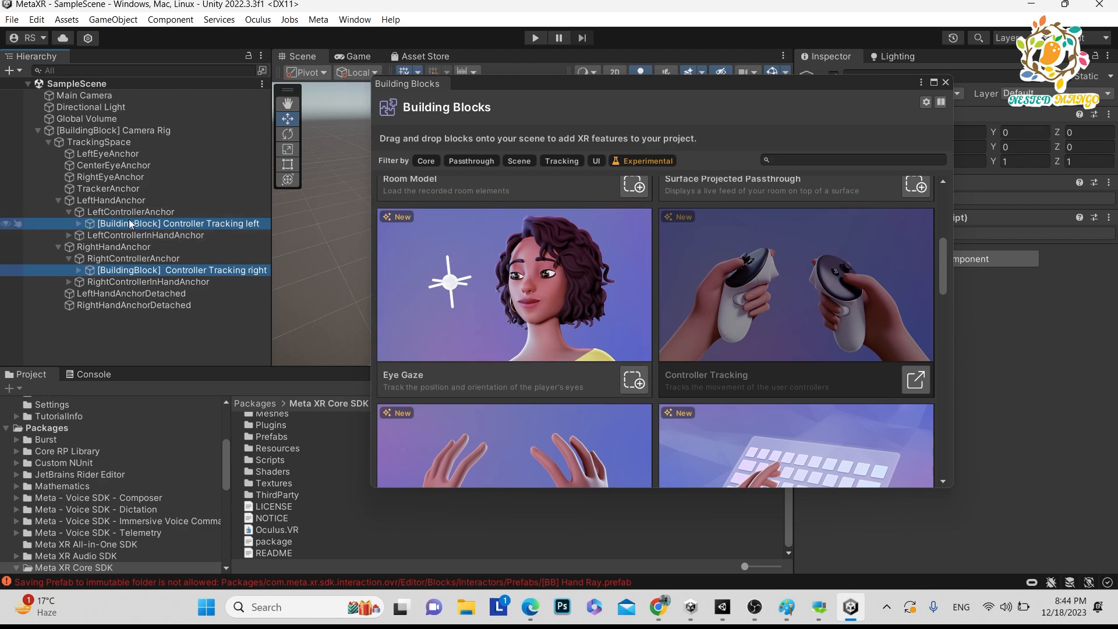
{"action": "mouse_move", "coordinate": [931, 277]}
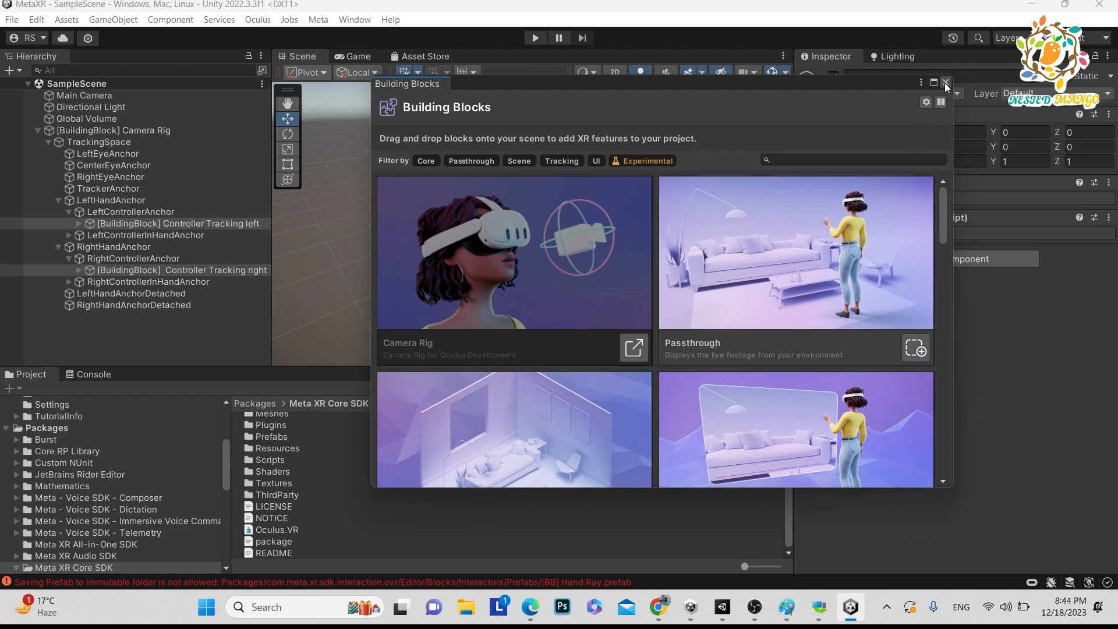
Step: Select Controller Tracking left in the Hierarchy to see its Camera Rig dependency satisfied, then collapse Camera Rig
{"action": "left_click", "coordinate": [946, 84]}
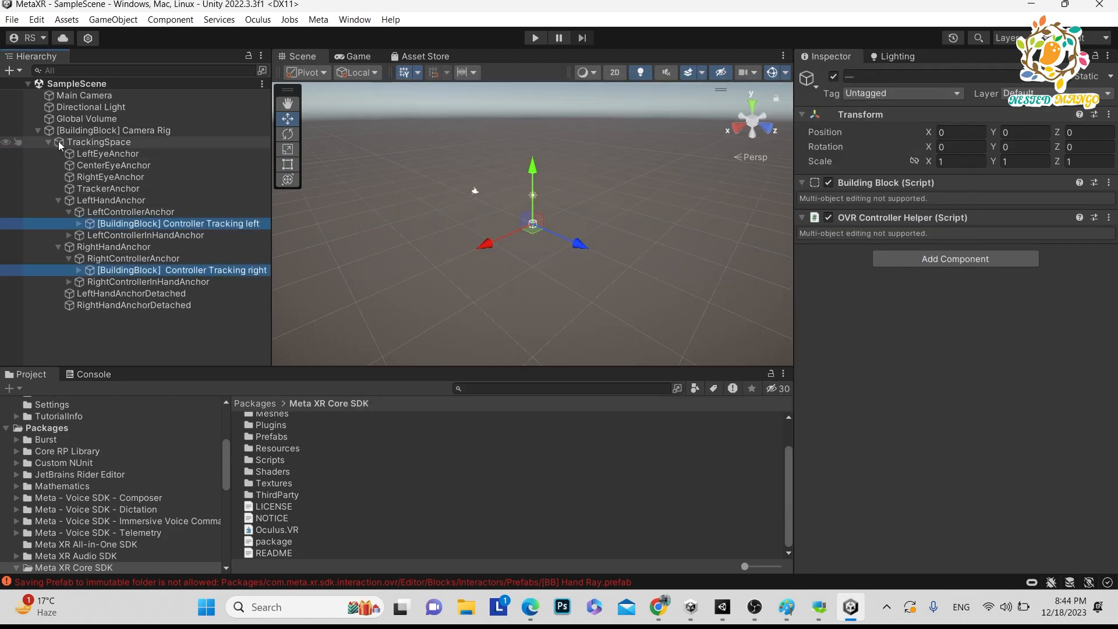
{"action": "left_click", "coordinate": [178, 223]}
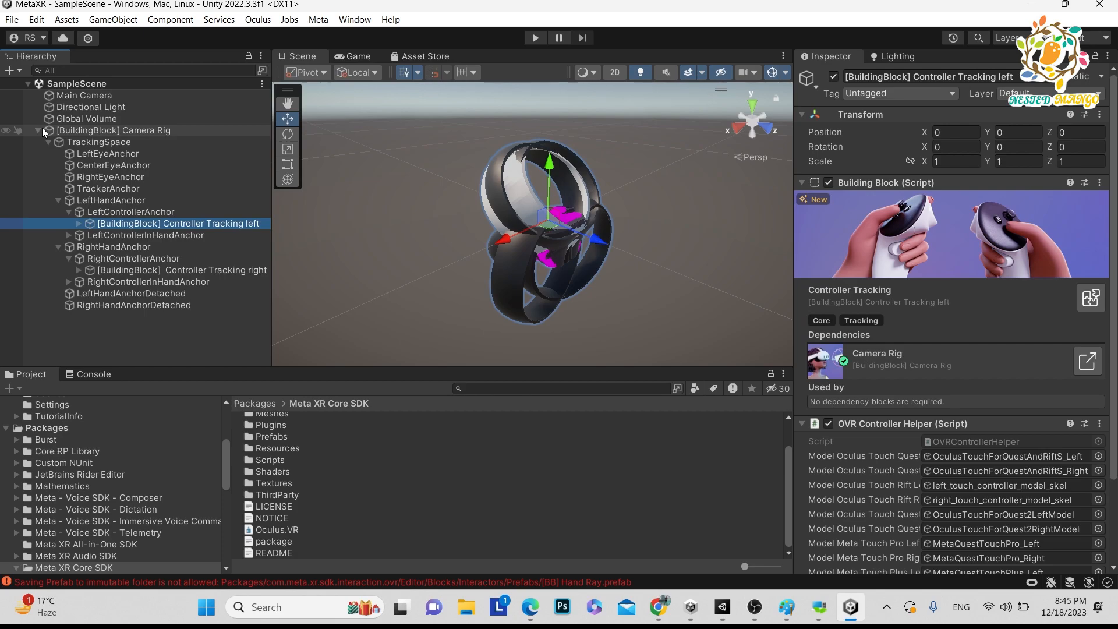
{"action": "left_click", "coordinate": [48, 130]}
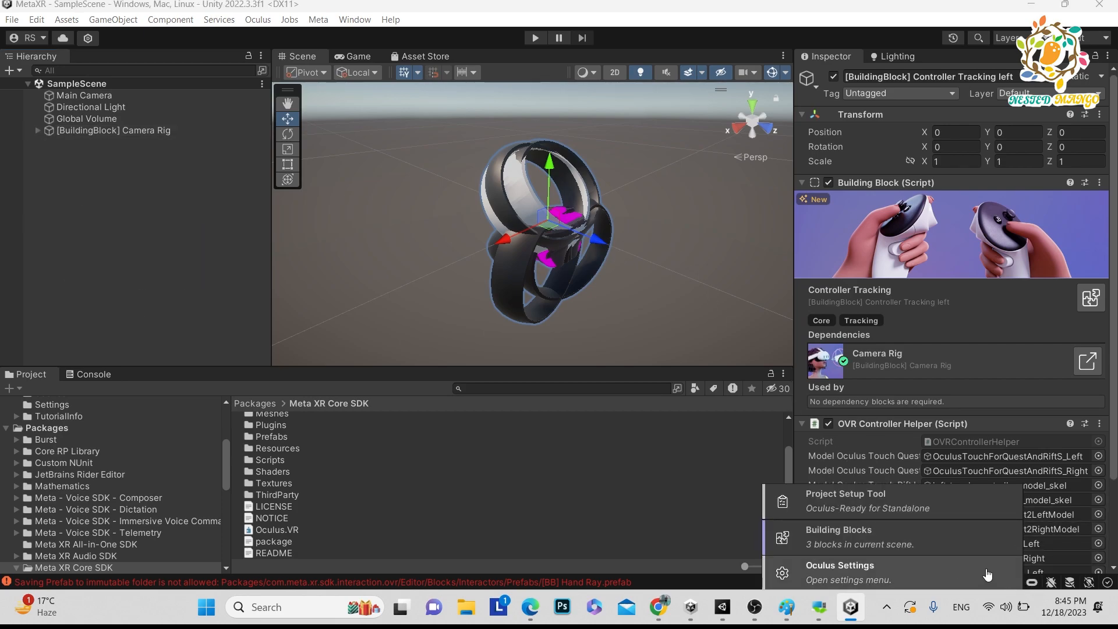
{"action": "left_click", "coordinate": [838, 536]}
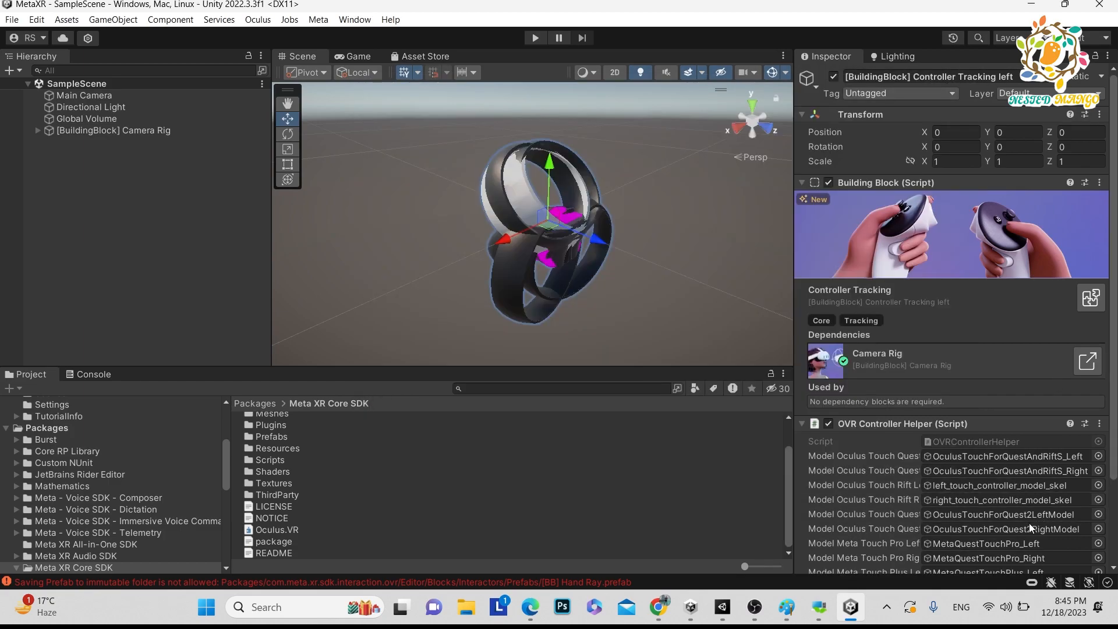
{"action": "left_click", "coordinate": [258, 19]}
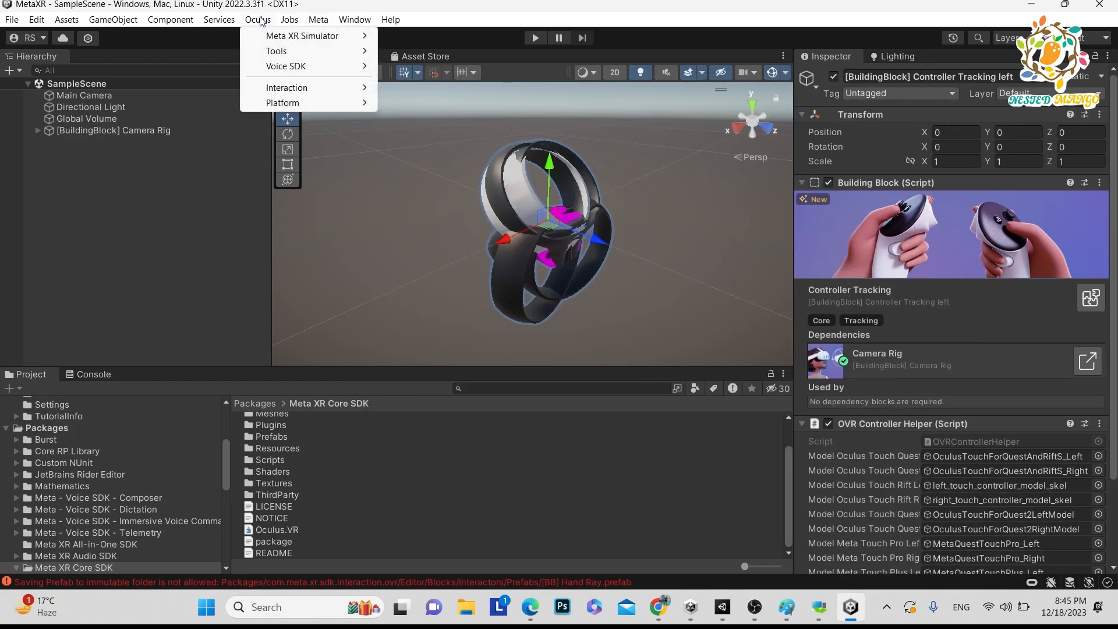
{"action": "mouse_move", "coordinate": [276, 50]}
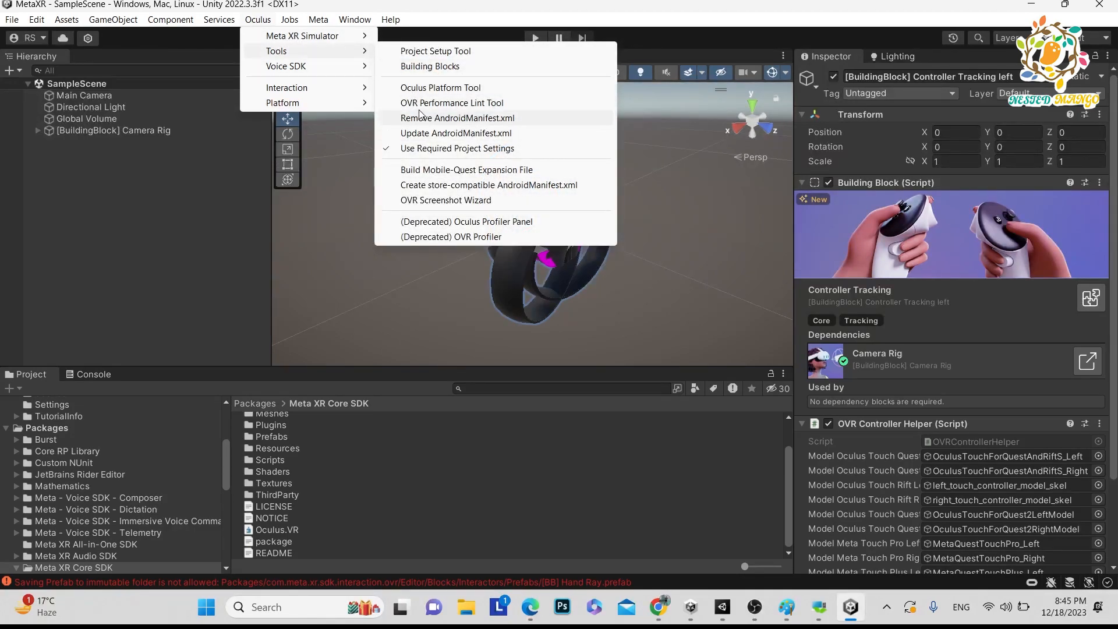
{"action": "mouse_move", "coordinate": [440, 87]}
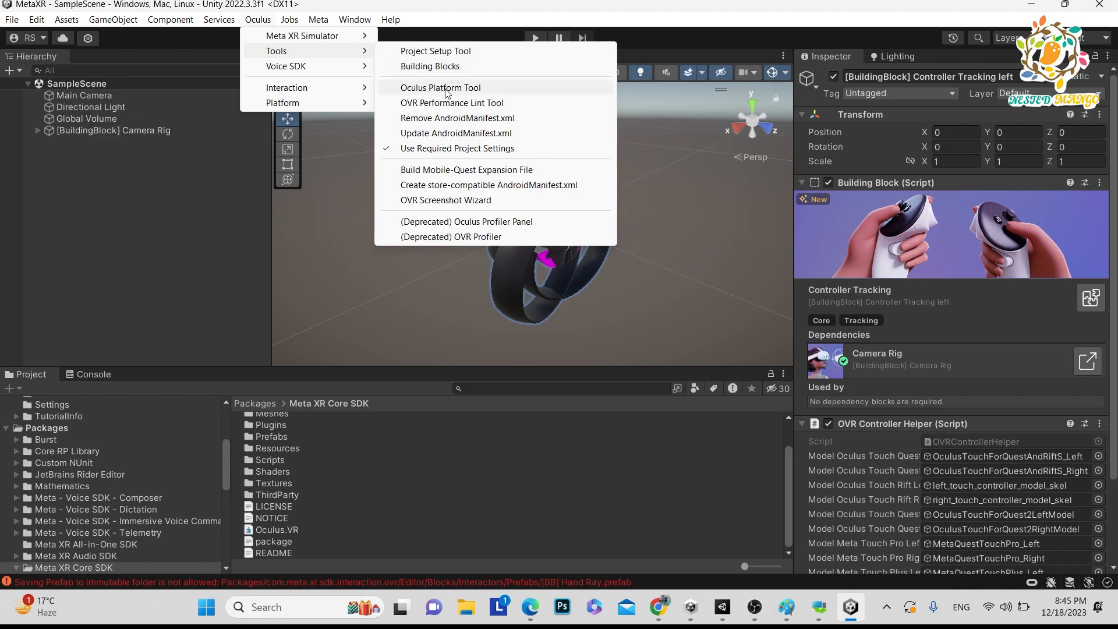
{"action": "mouse_move", "coordinate": [453, 97]}
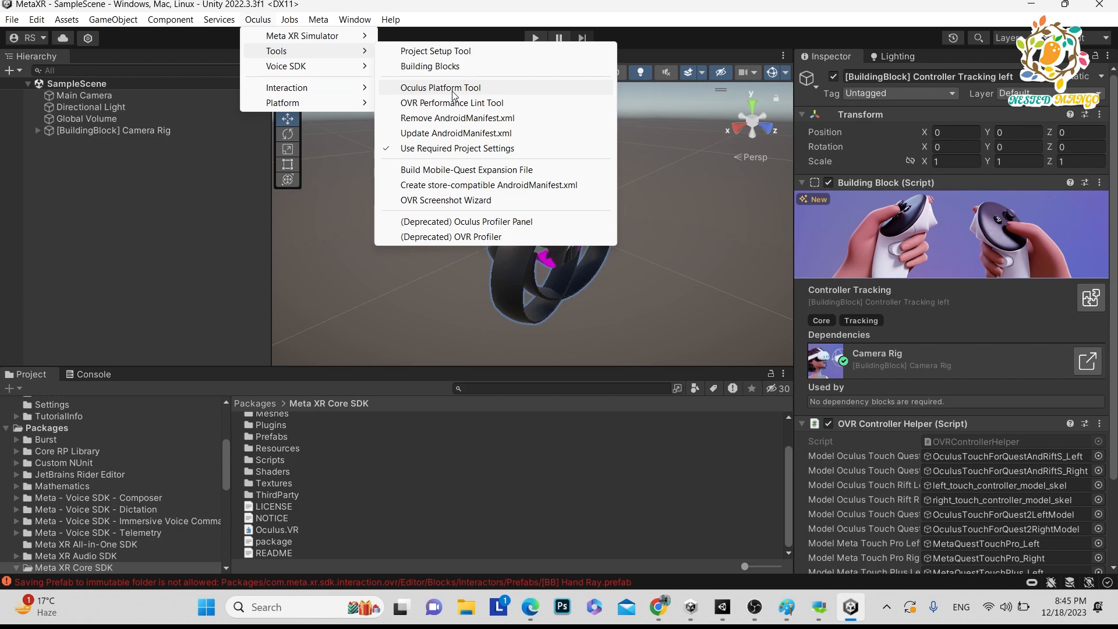
{"action": "mouse_move", "coordinate": [286, 66]}
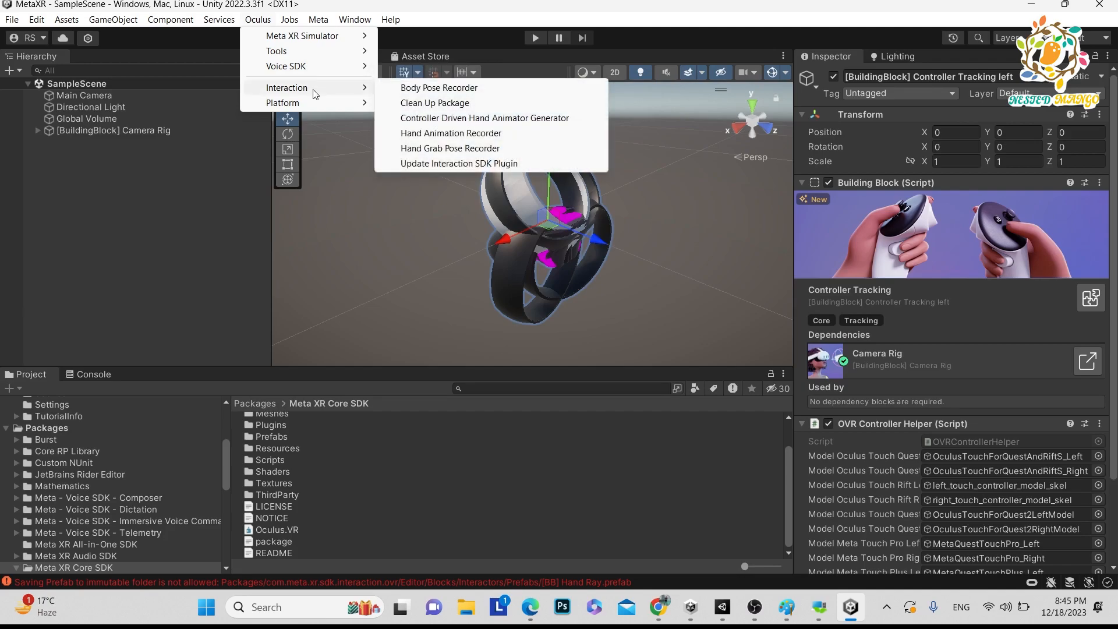
{"action": "left_click", "coordinate": [318, 20]}
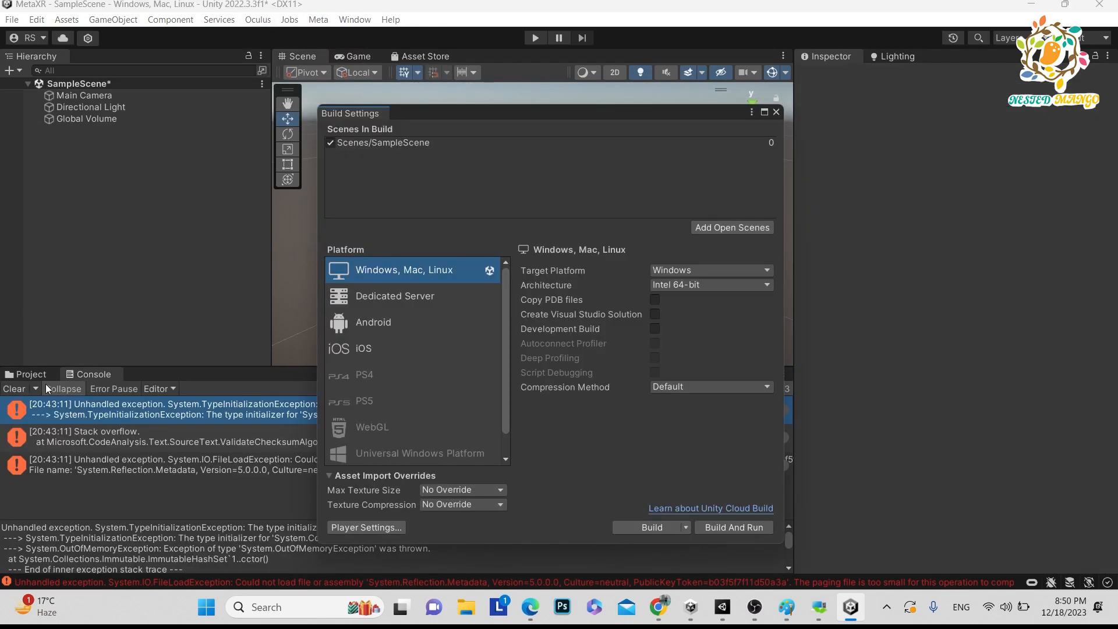
Step: Choose Android in the Build Settings platform list without switching yet
{"action": "left_click", "coordinate": [28, 374]}
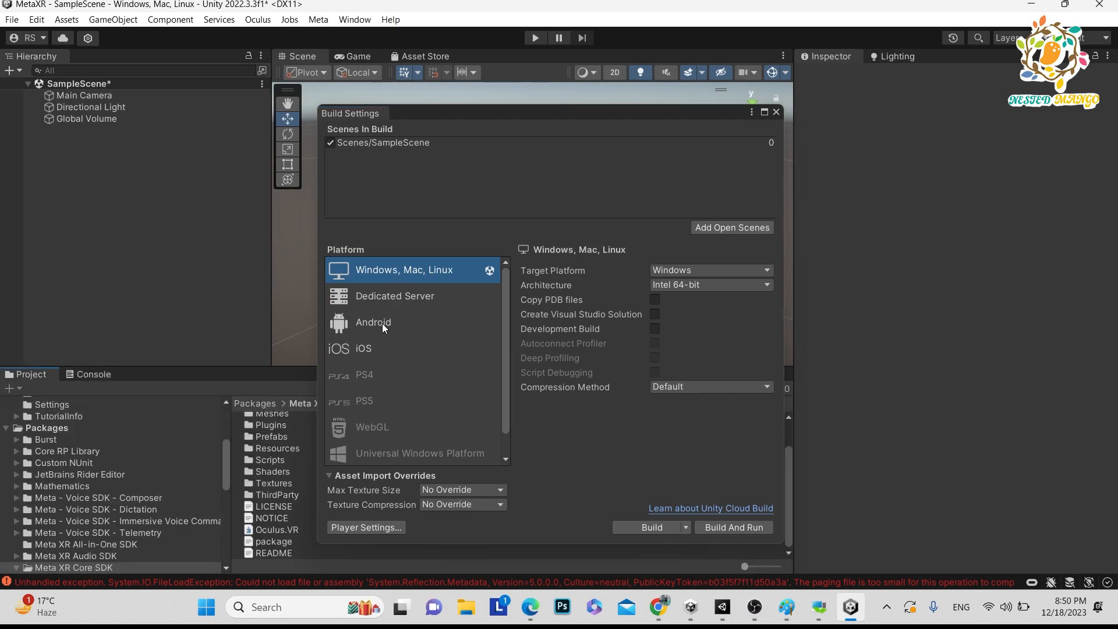
{"action": "left_click", "coordinate": [373, 322]}
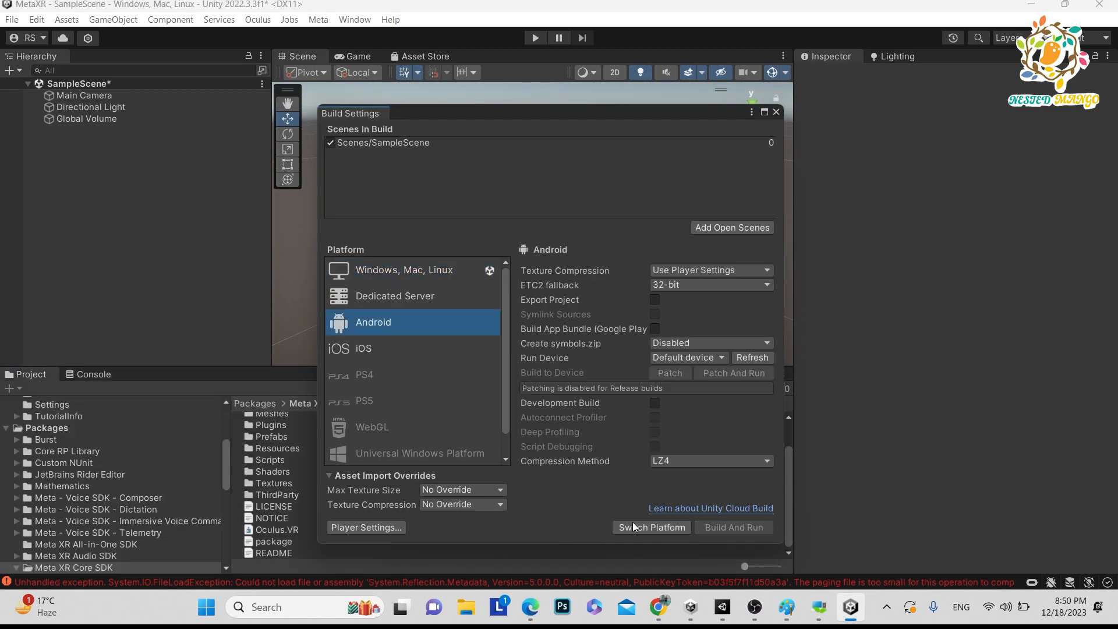